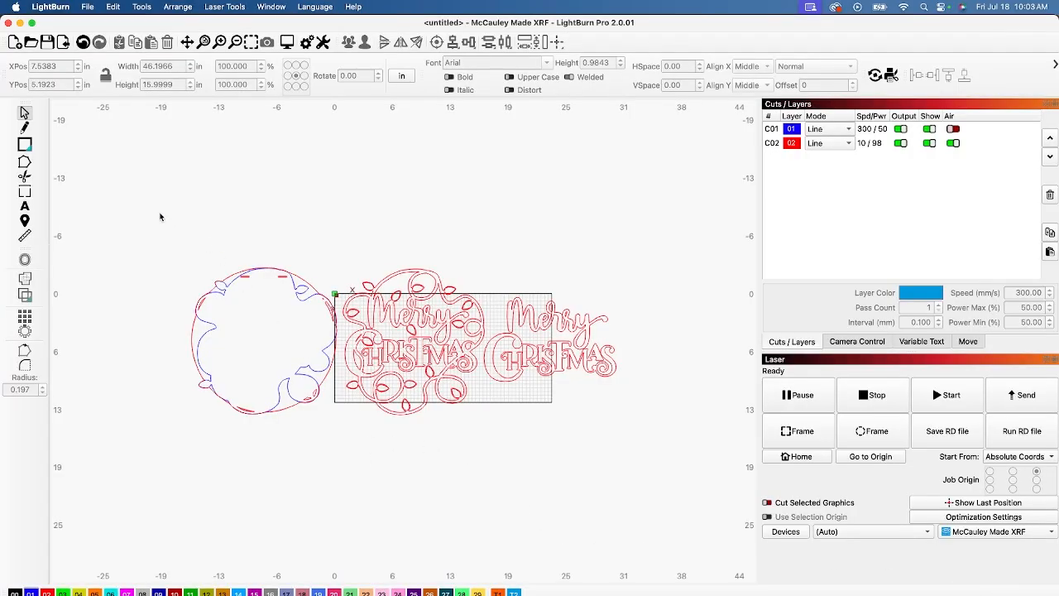
mouse_move(156, 214)
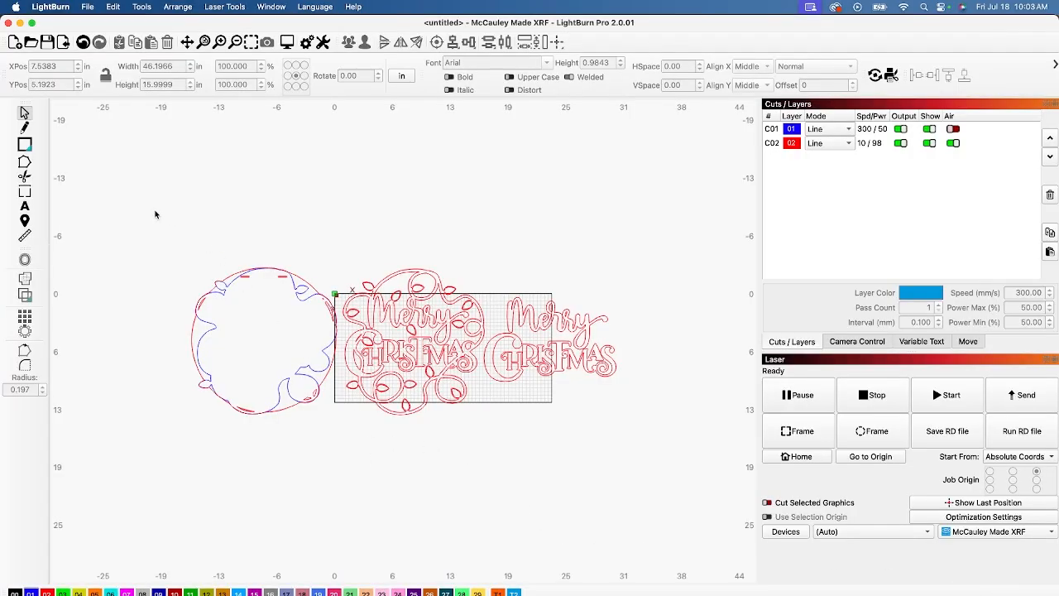
mouse_move(163, 217)
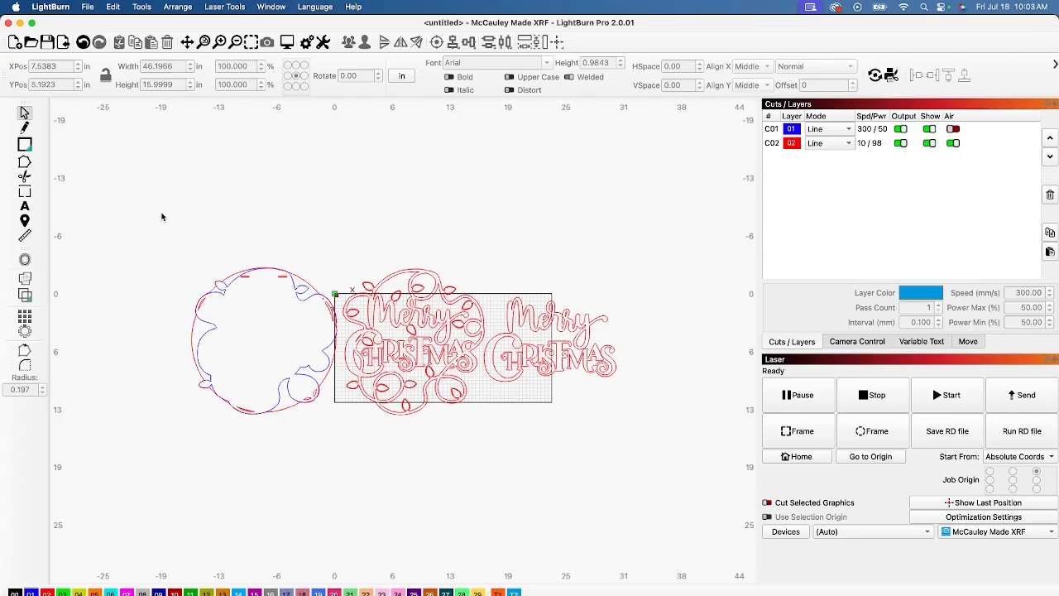
mouse_move(477, 290)
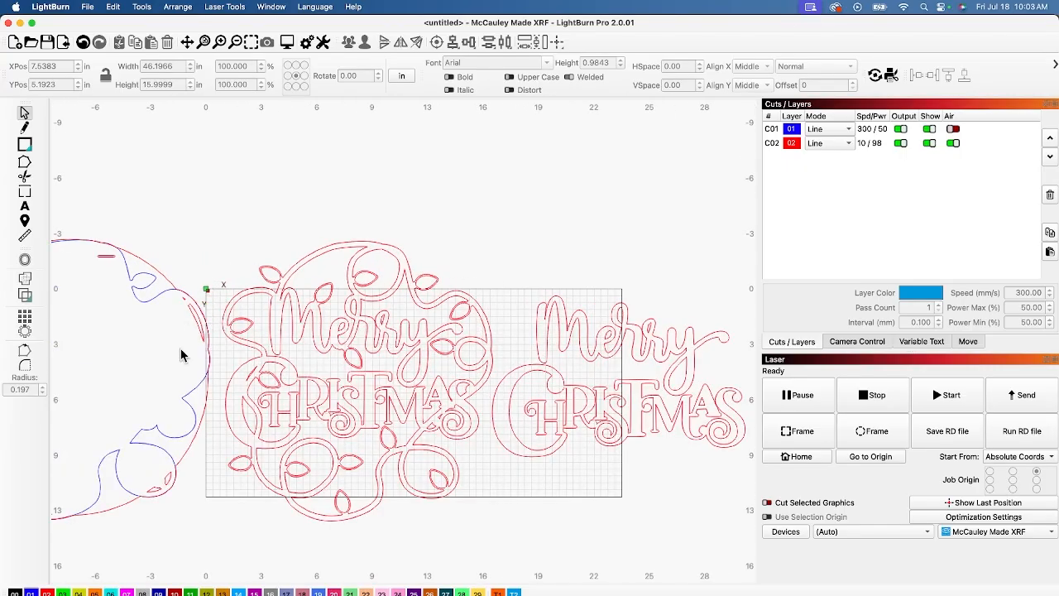
mouse_move(637, 367)
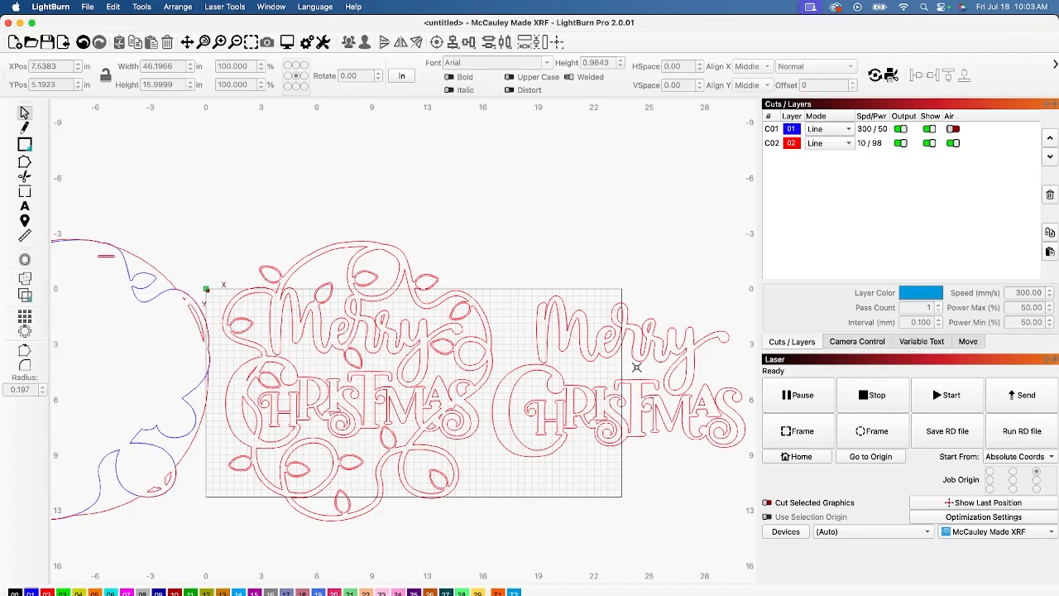
mouse_move(248, 374)
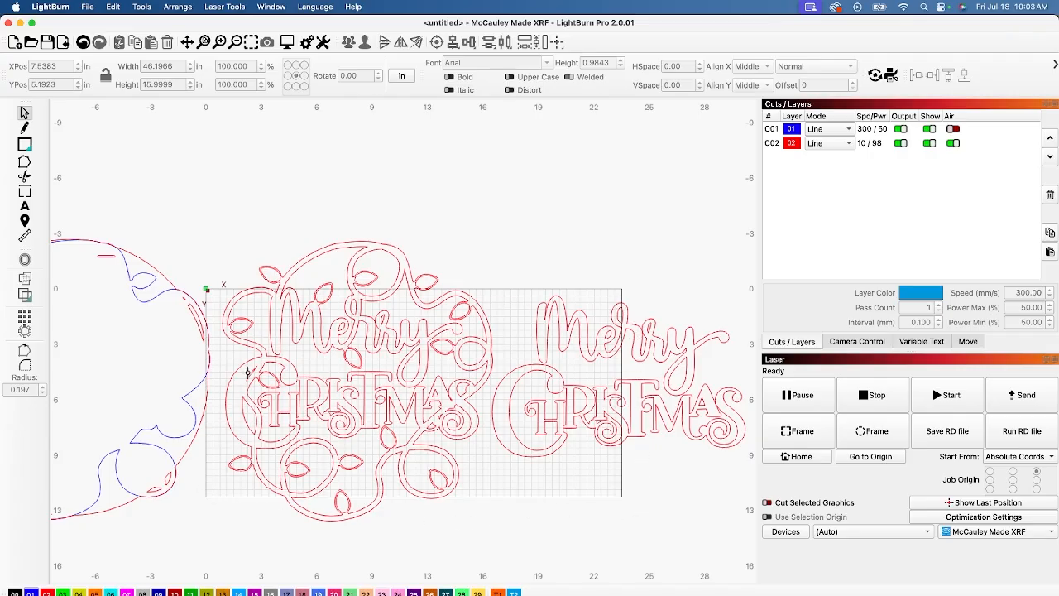
mouse_move(382, 412)
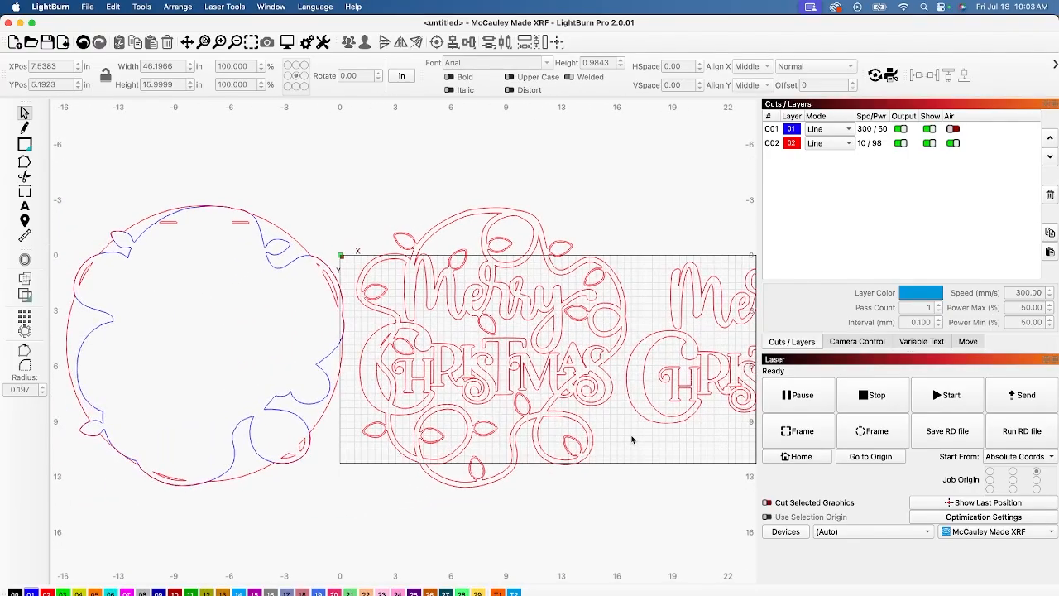
Zoom the canvas to view the laser bed with the Merry Christmas designs moved above it.
scroll(down, 3)
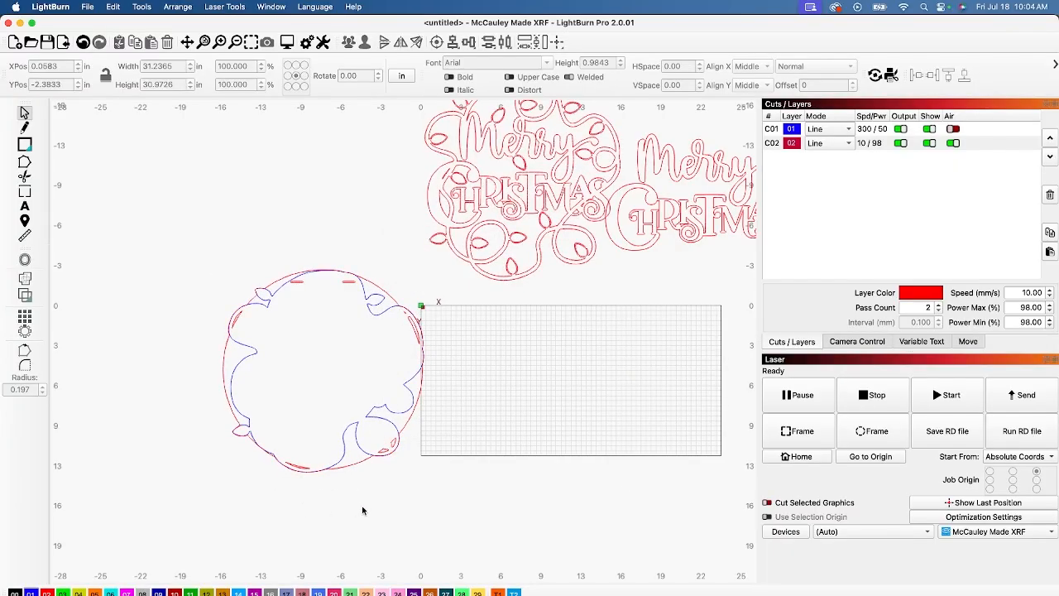
Move the wreath outline onto the laser bed, overlapping its lower edge.
right_click(384, 422)
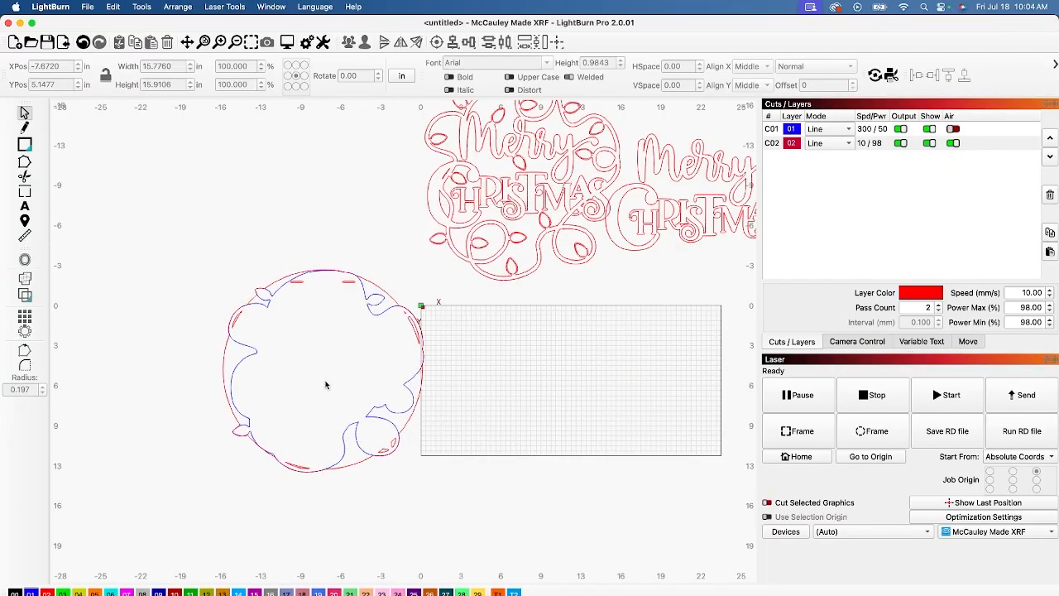
click(324, 369)
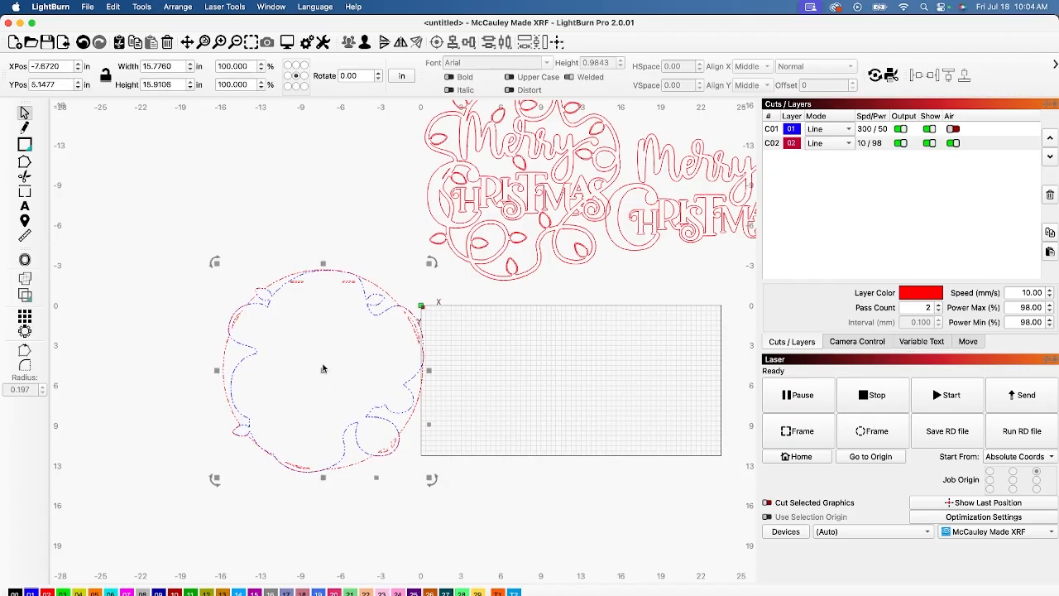
click(322, 370)
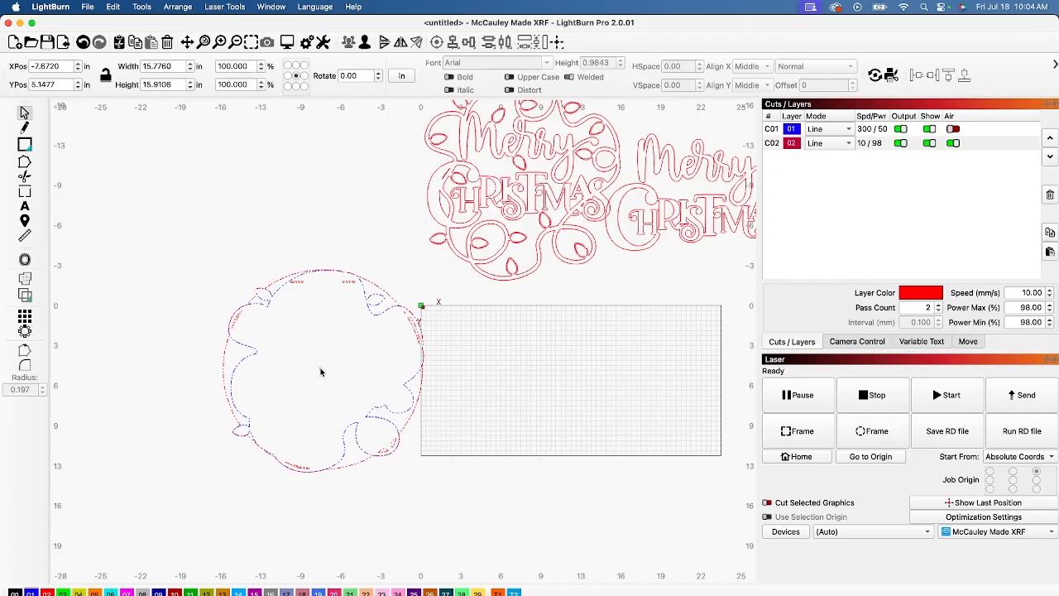
click(322, 370)
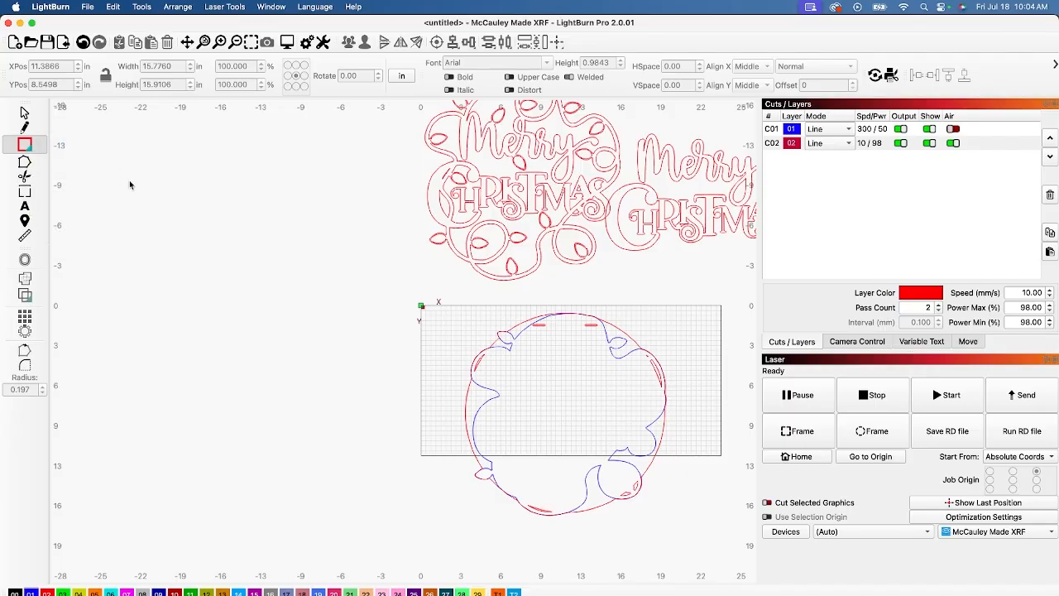
Draw the board outline rectangle from the bed origin and set its width to 24.
drag(130, 182, 304, 471)
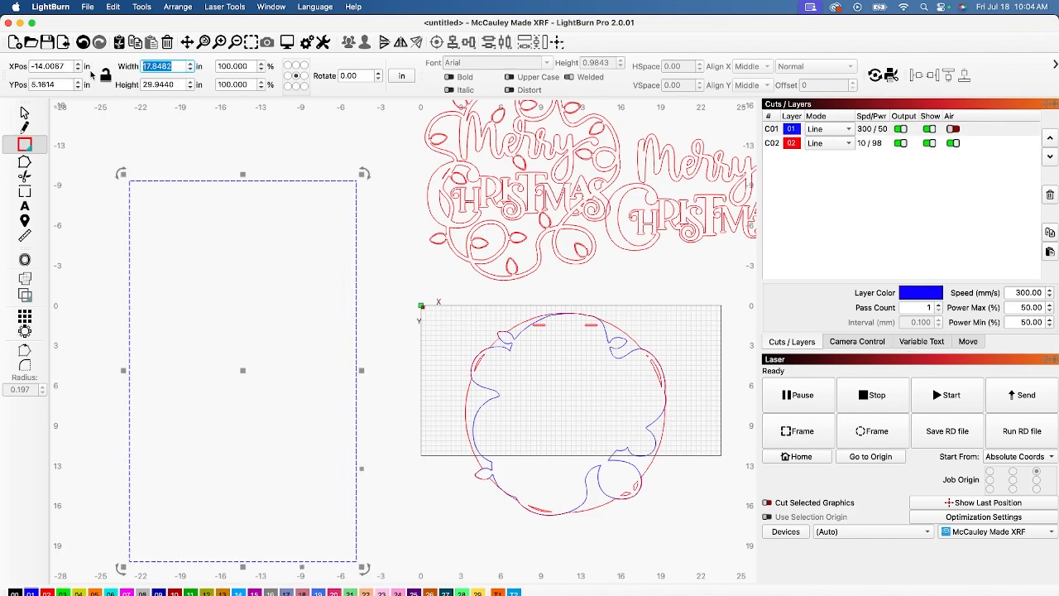
text(24)
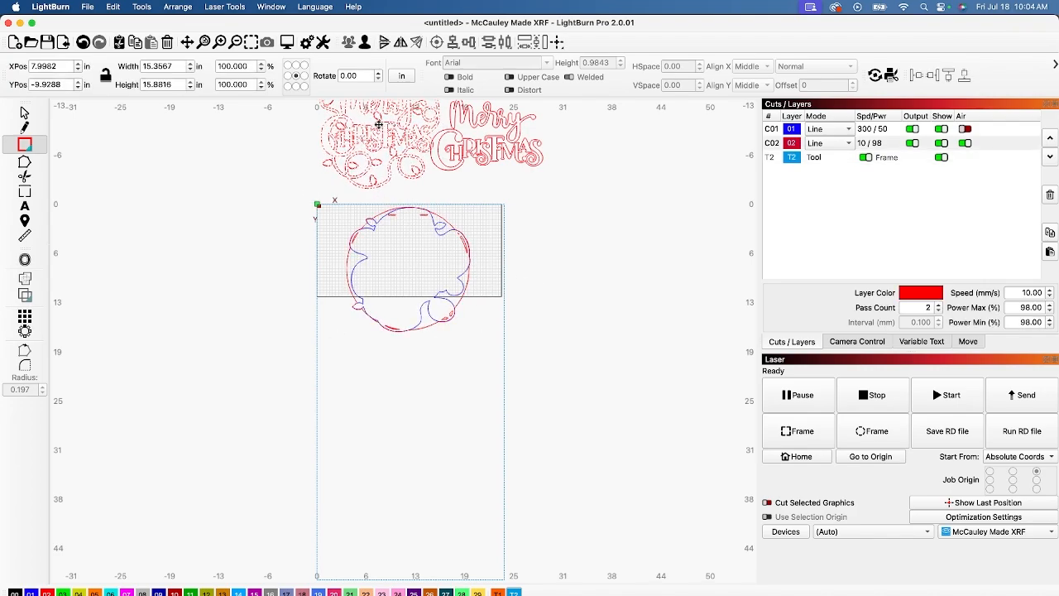
Stack both Merry Christmas designs inside the board outline below the wreath, repositioning the smaller one.
drag(381, 145, 406, 397)
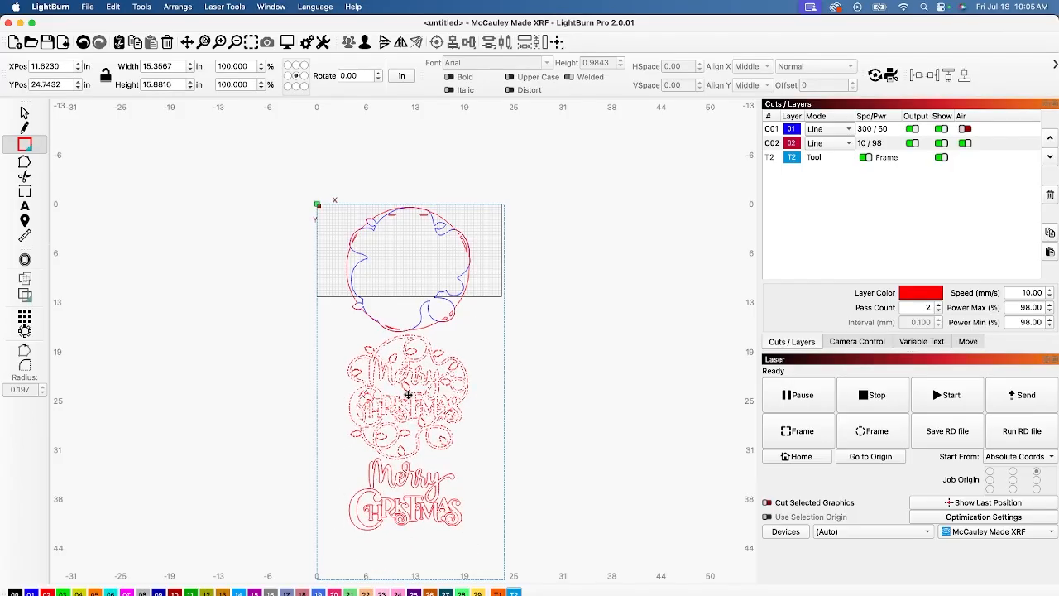
click(408, 397)
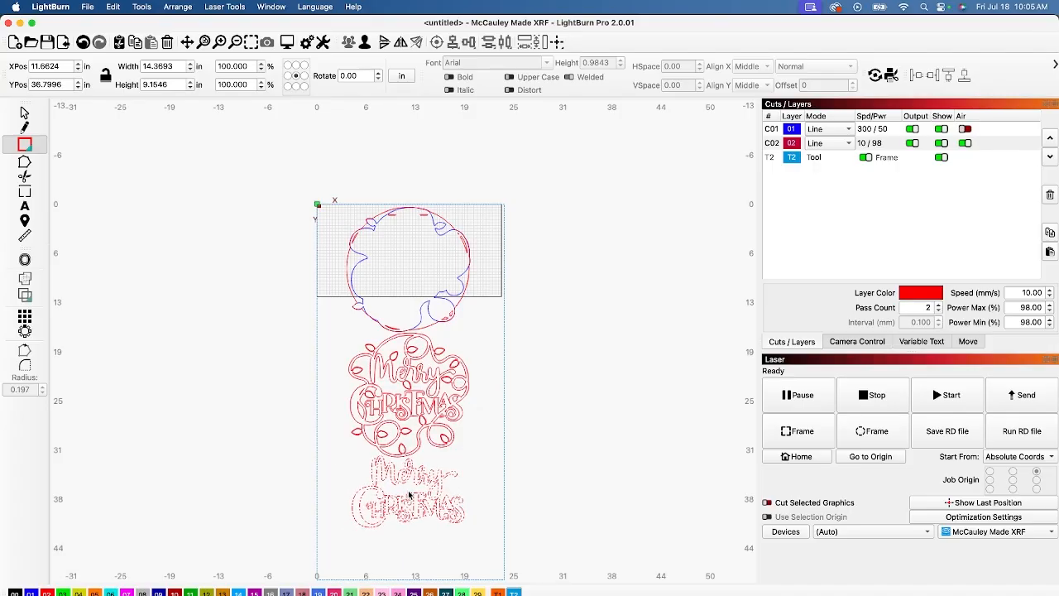
click(408, 495)
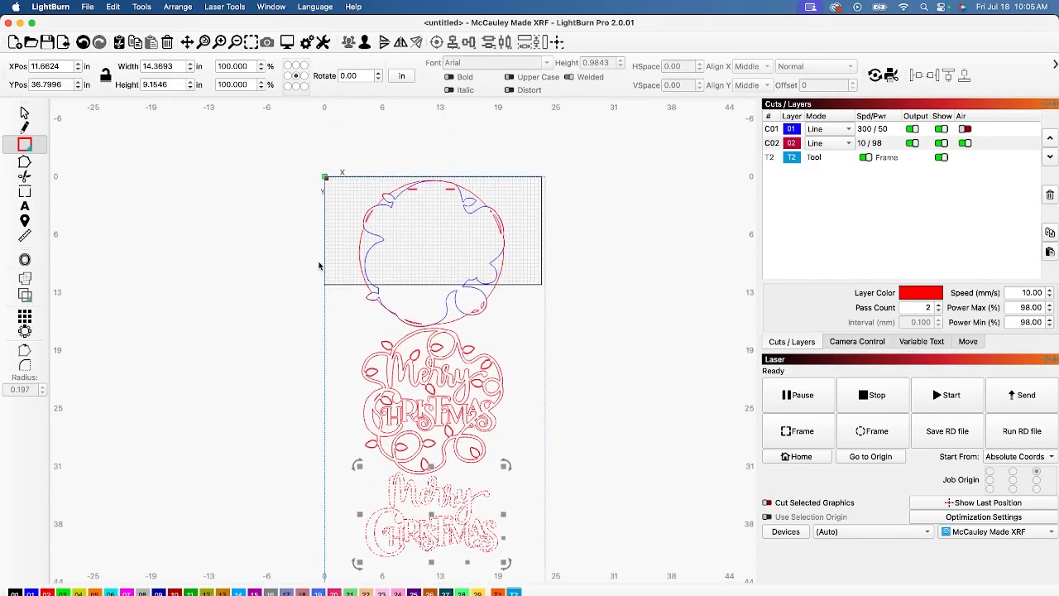
scroll(up, 3)
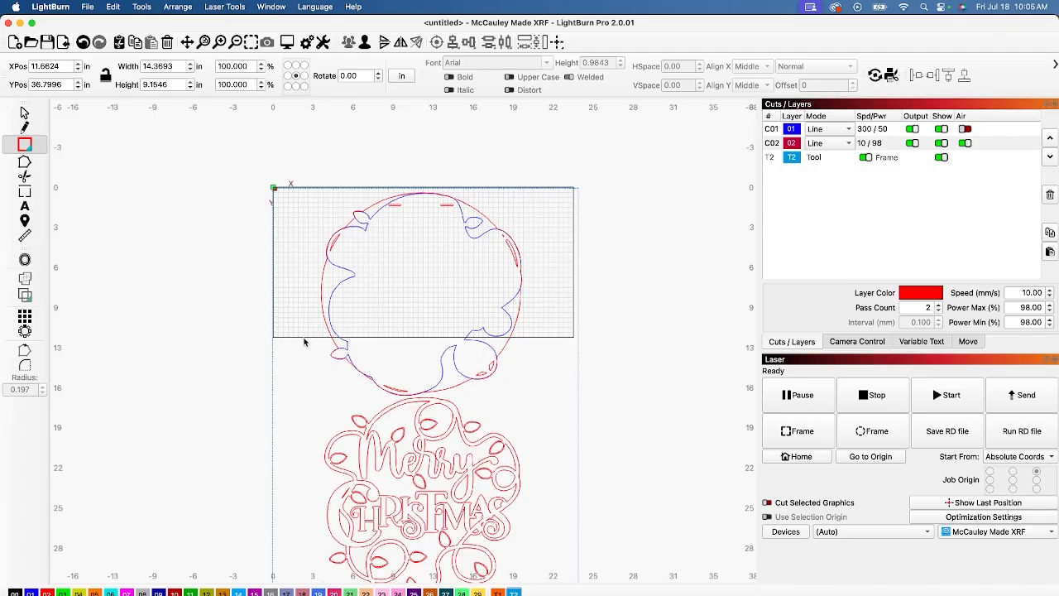
mouse_move(525, 339)
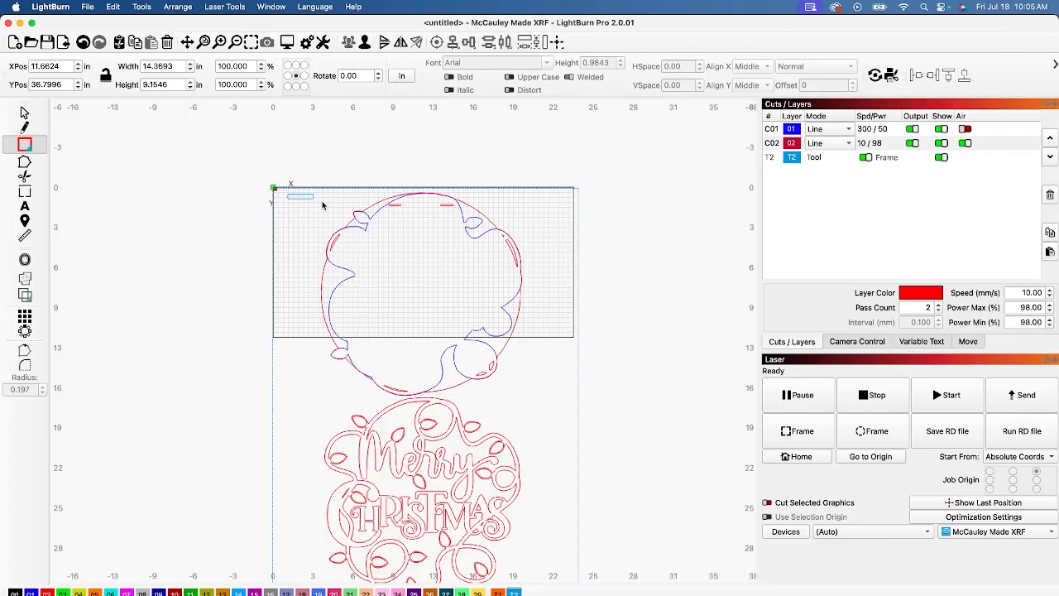
Draw an inset rectangle, about 21 by 10.6 inches, across the top bed section over the wreath.
drag(297, 195, 546, 319)
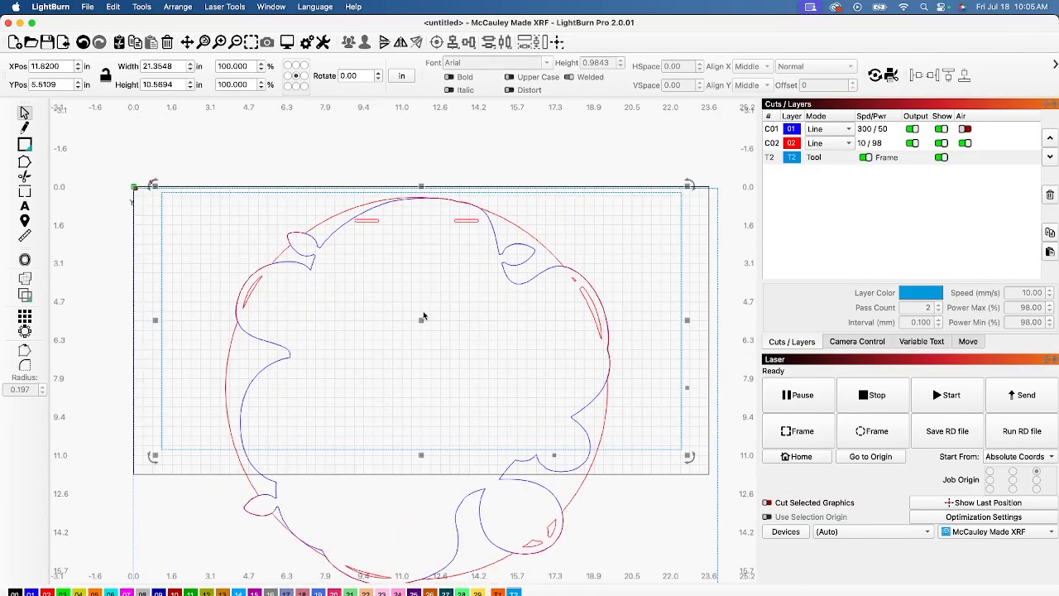
mouse_move(469, 438)
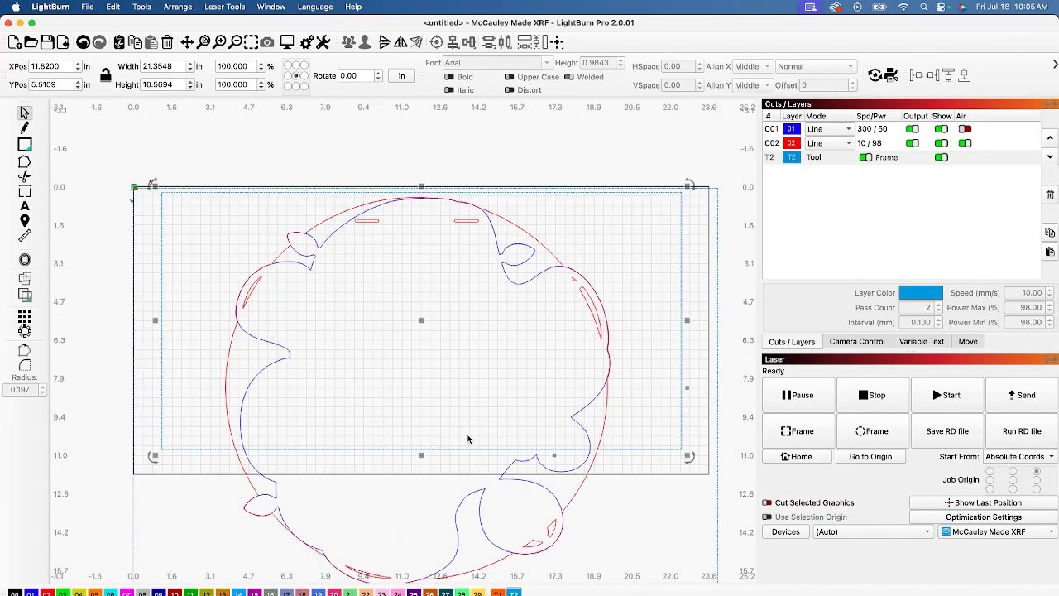
mouse_move(469, 373)
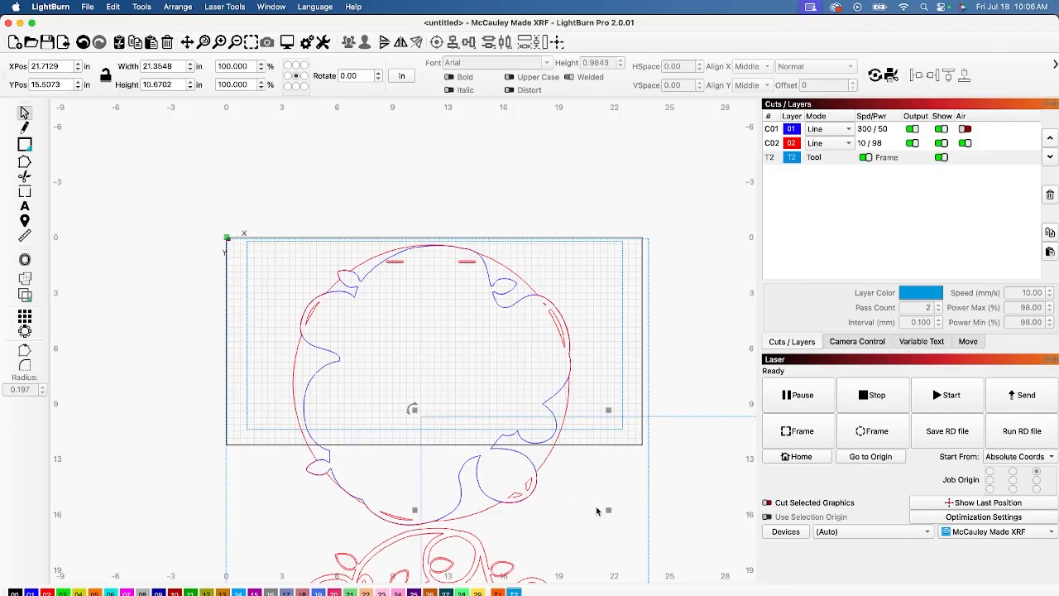
mouse_move(418, 414)
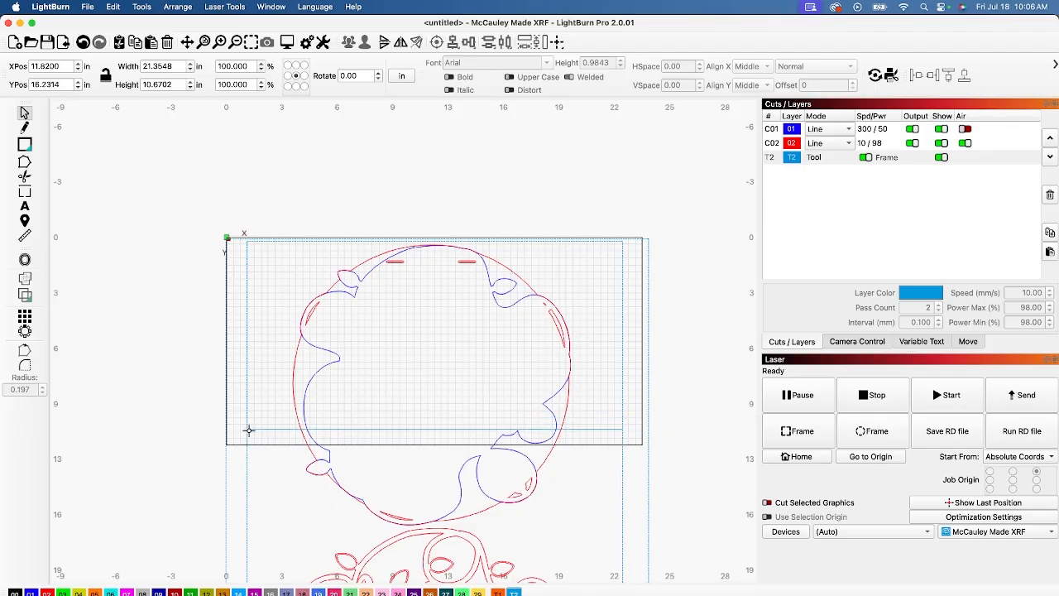
scroll(down, 3)
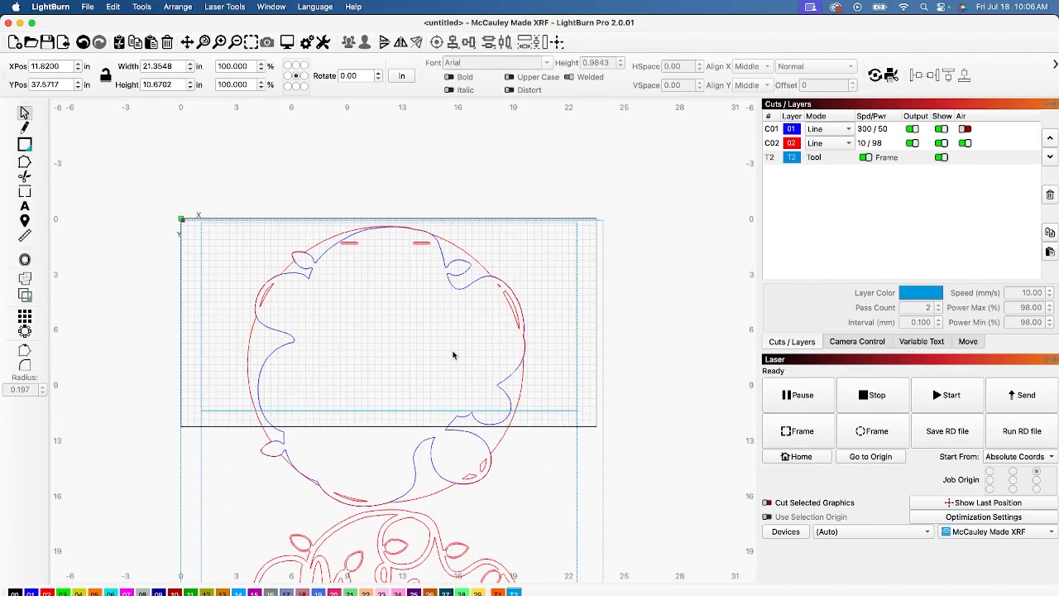
mouse_move(200, 292)
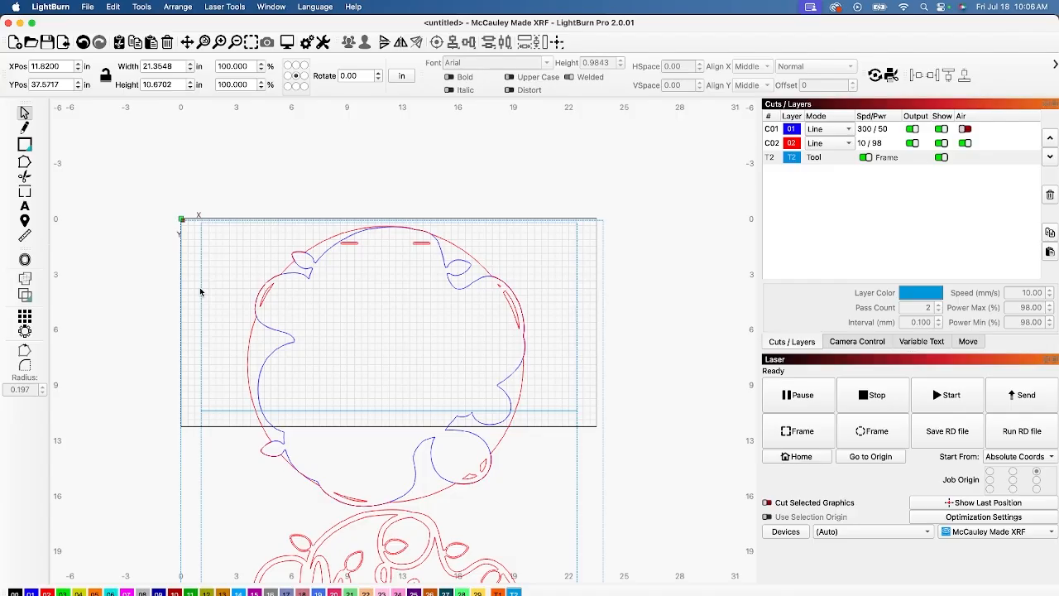
mouse_move(321, 283)
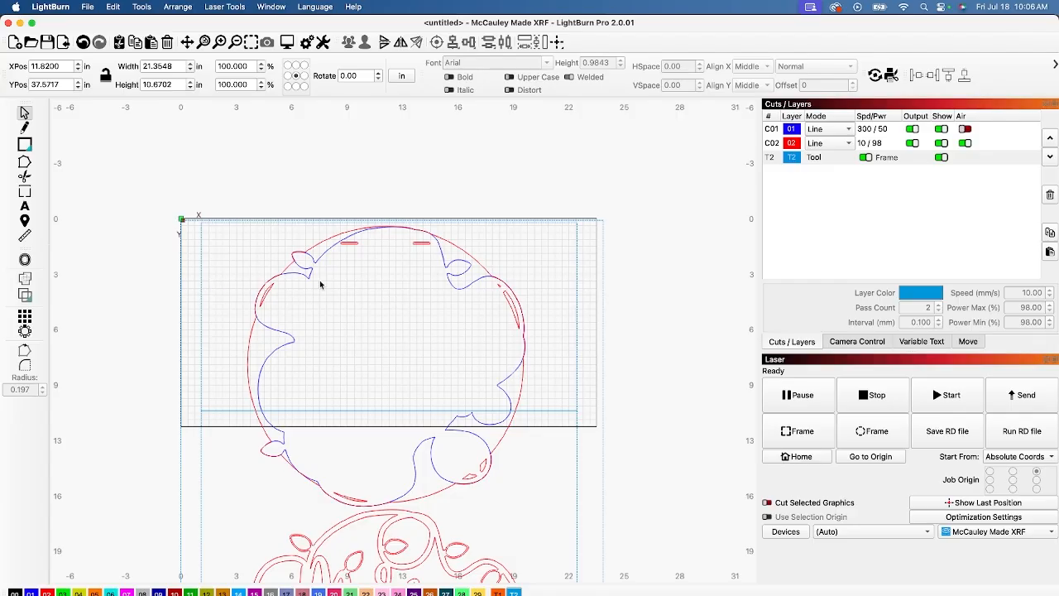
mouse_move(236, 422)
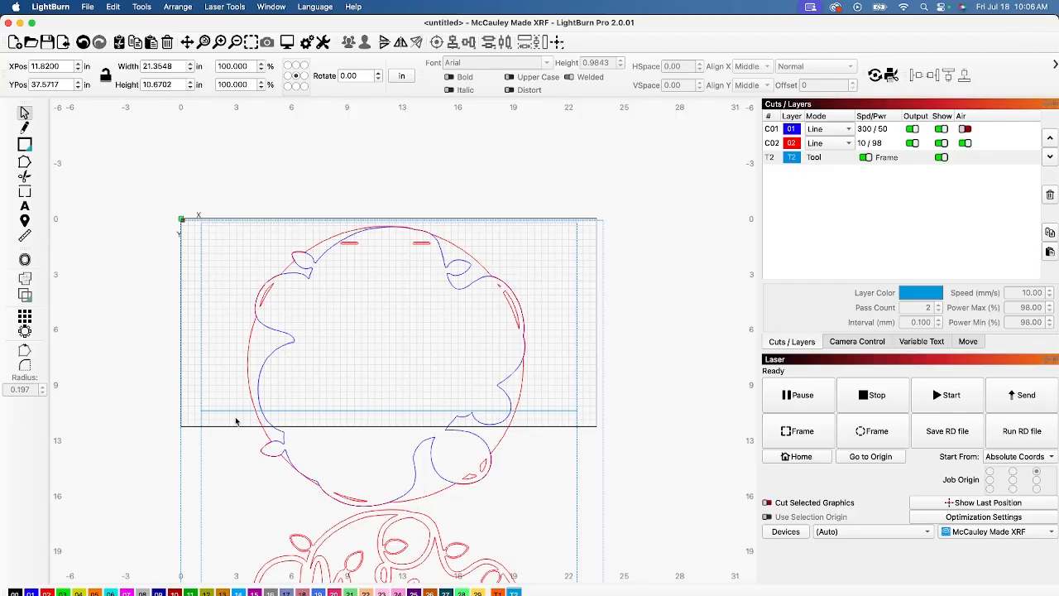
mouse_move(240, 366)
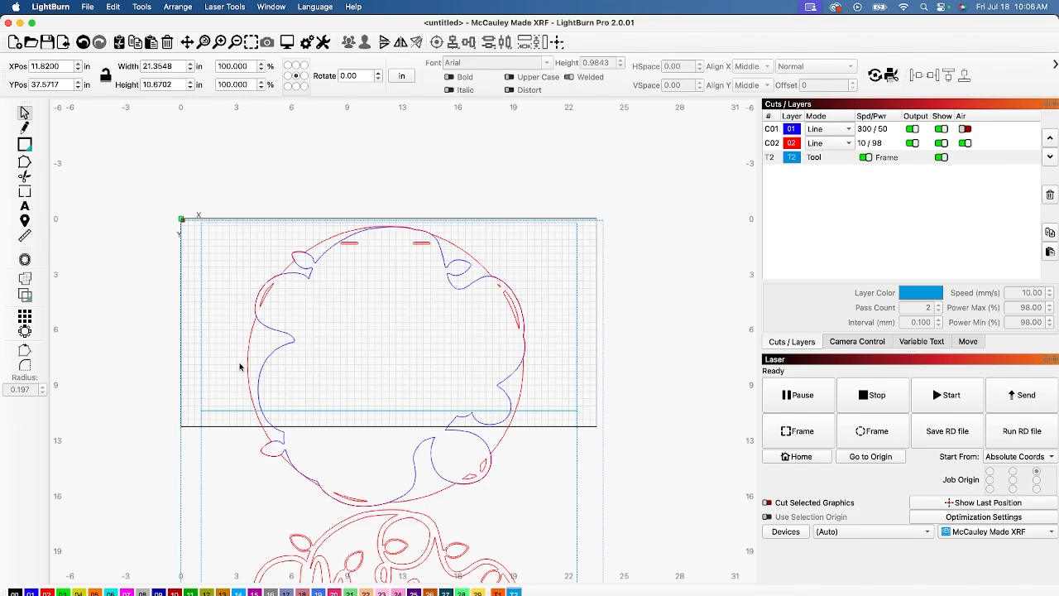
Draw a half-inch circle with crosshairs as a registration target near the inner rectangle's lower-left corner.
click(25, 144)
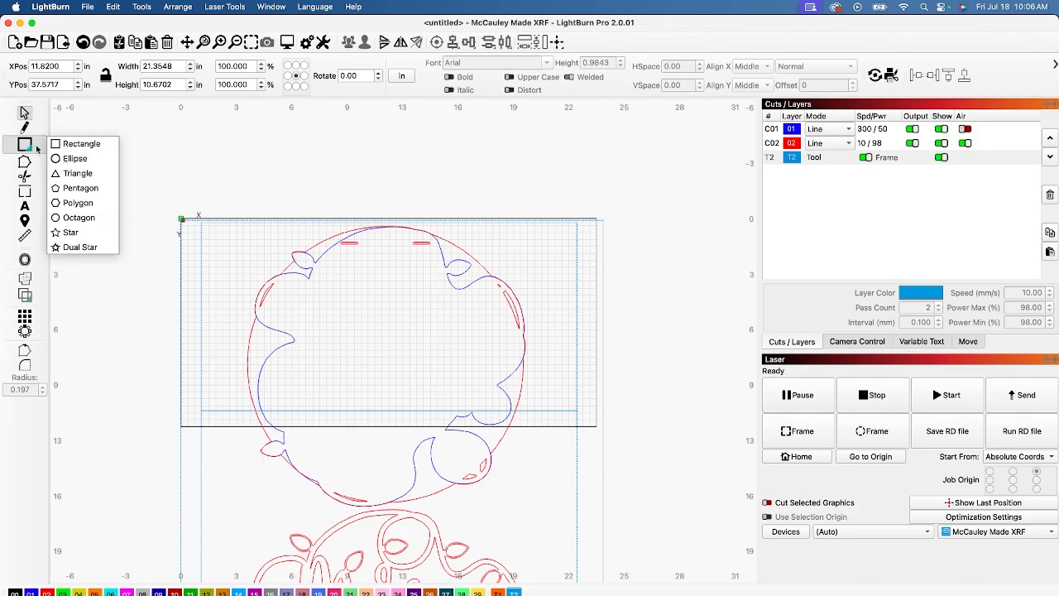
click(76, 158)
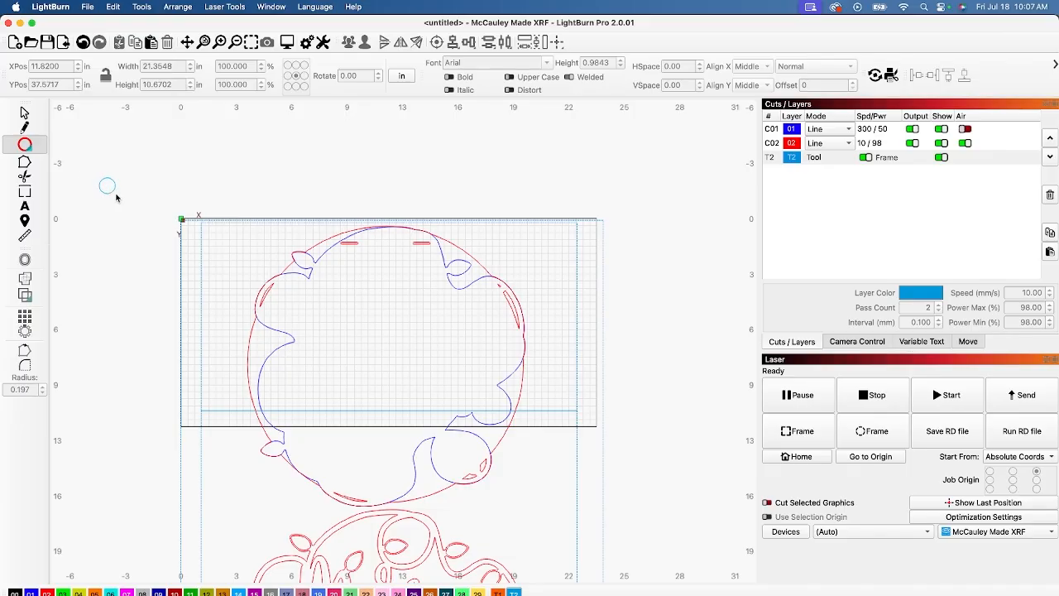
click(107, 185)
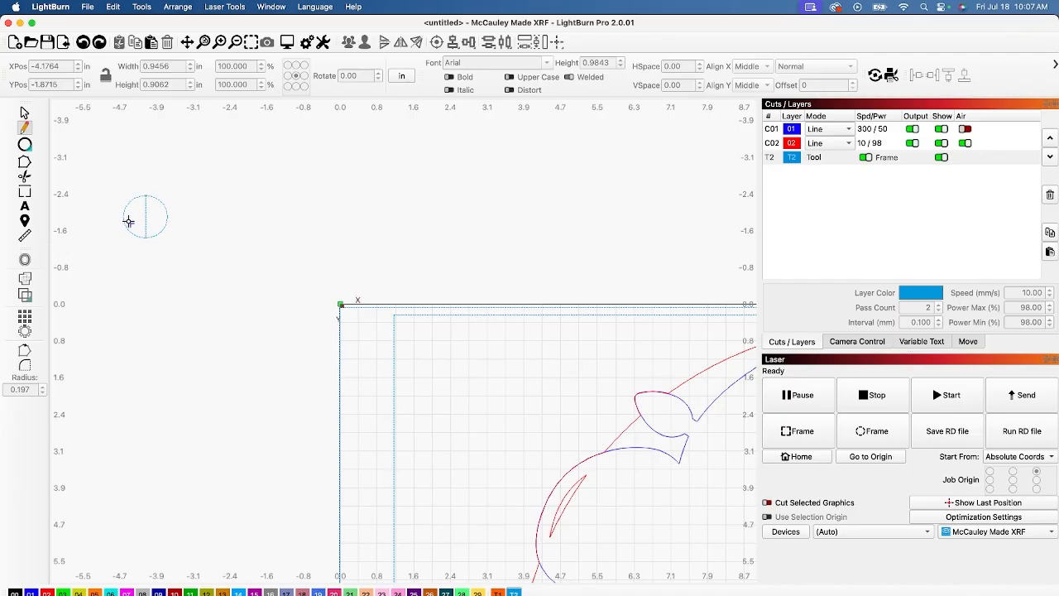
mouse_move(168, 221)
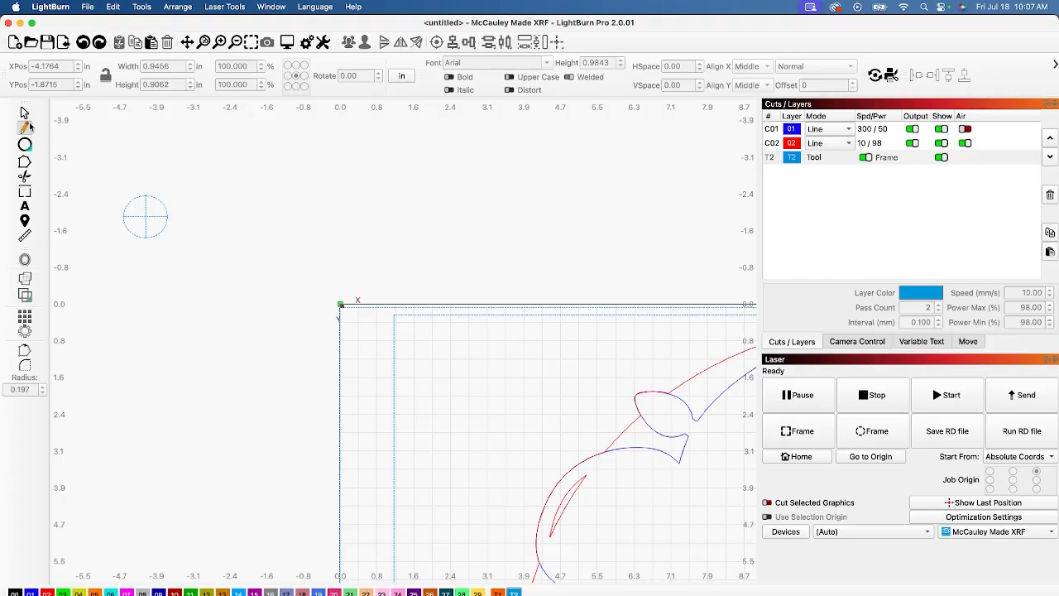
click(146, 217)
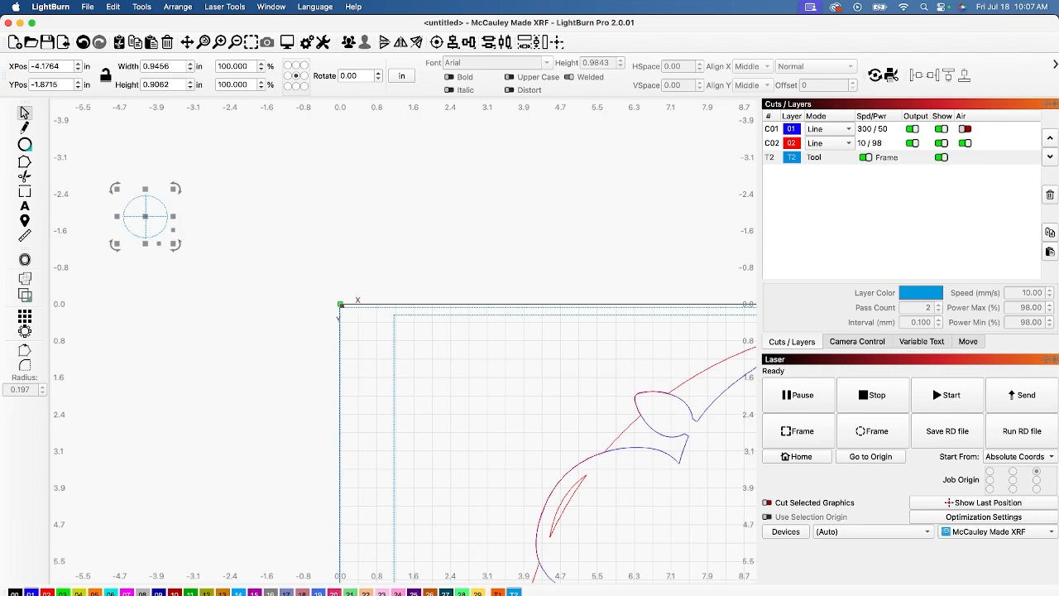
click(792, 142)
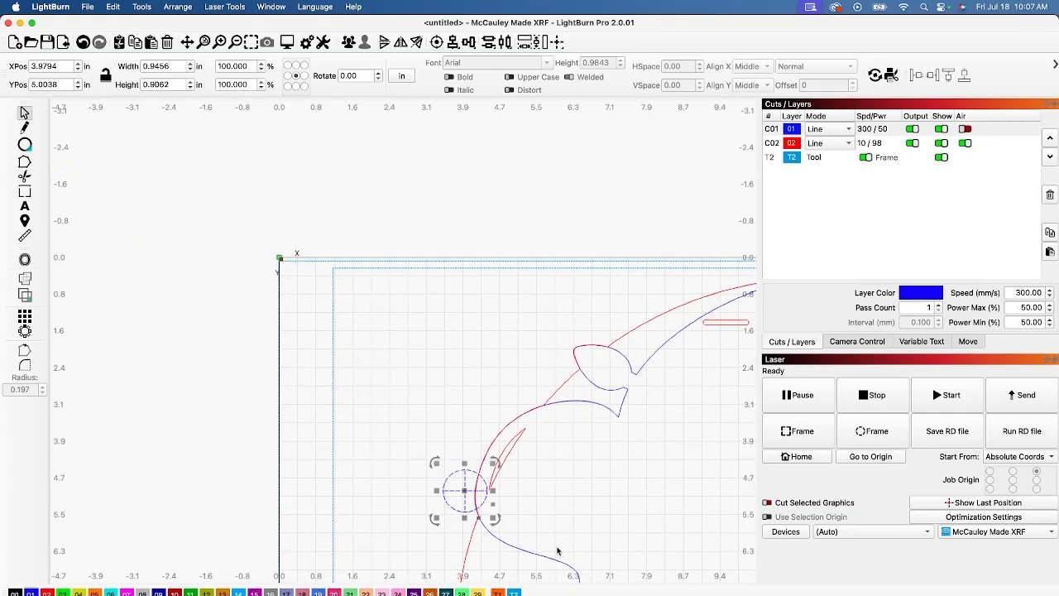
scroll(down, 3)
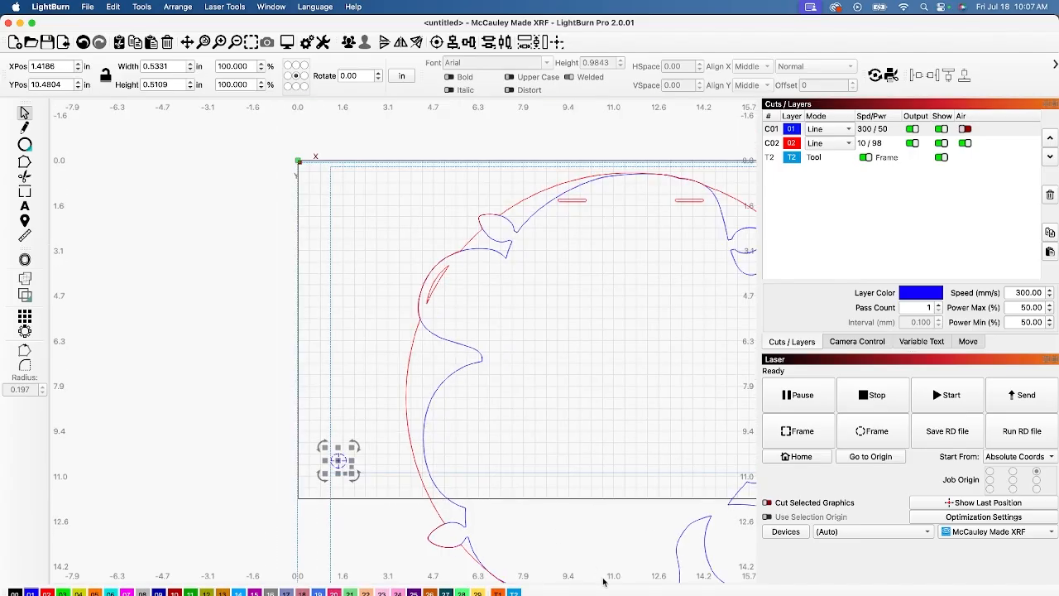
mouse_move(745, 561)
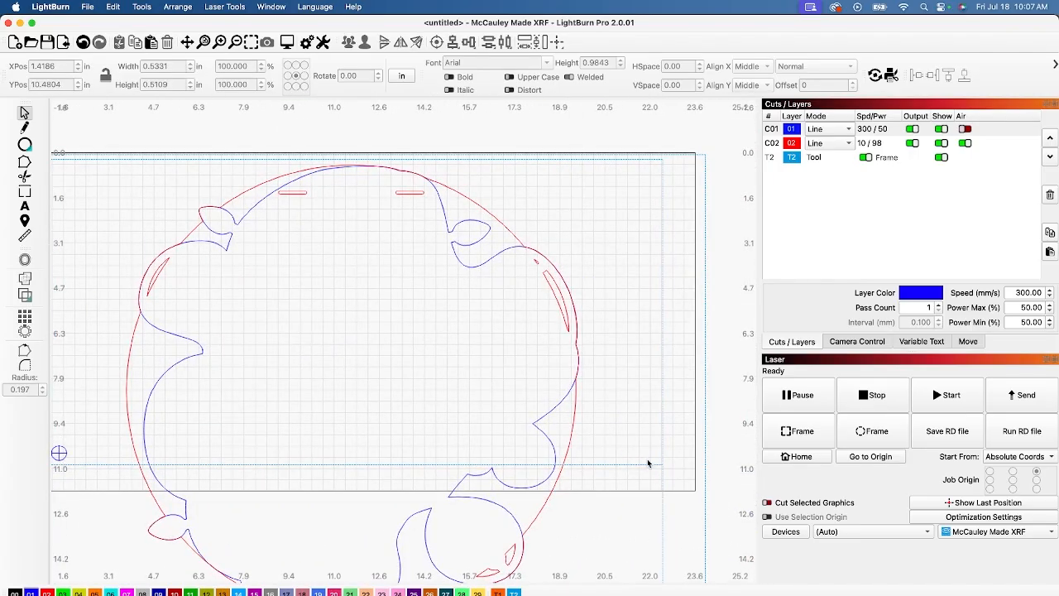
Paste a second crosshair target at the left edge of the next section, about ten inches down.
click(648, 450)
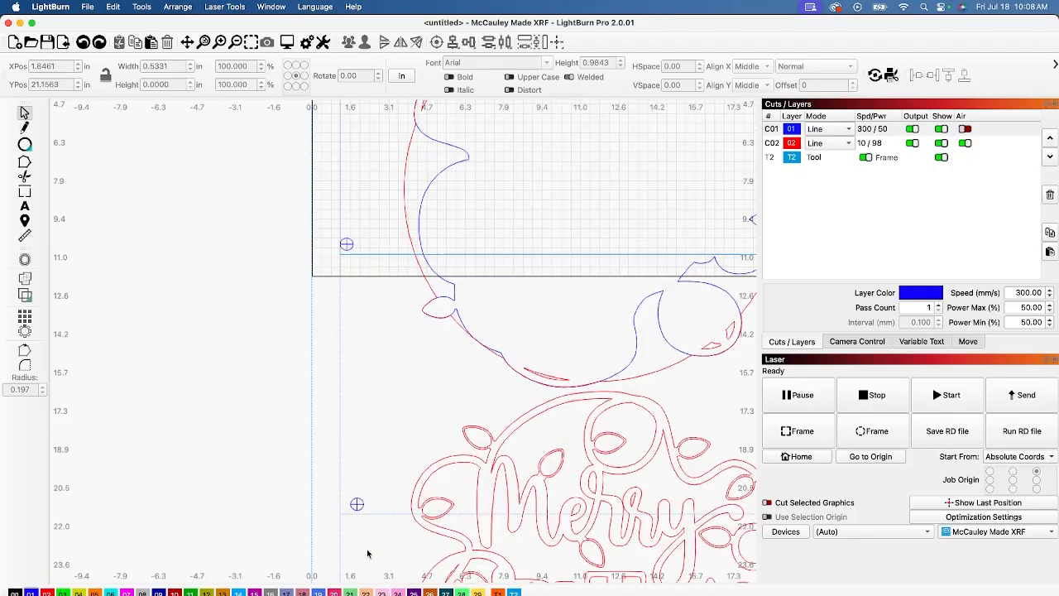
Scroll down the board to check the left and right targets between the two Merry Christmas designs.
scroll(down, 3)
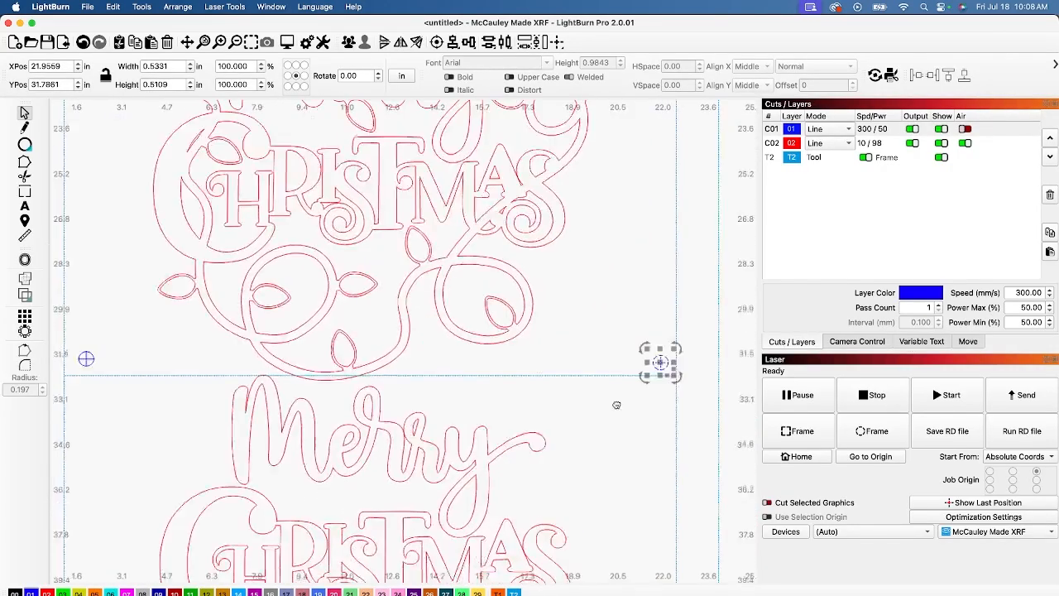
scroll(down, 3)
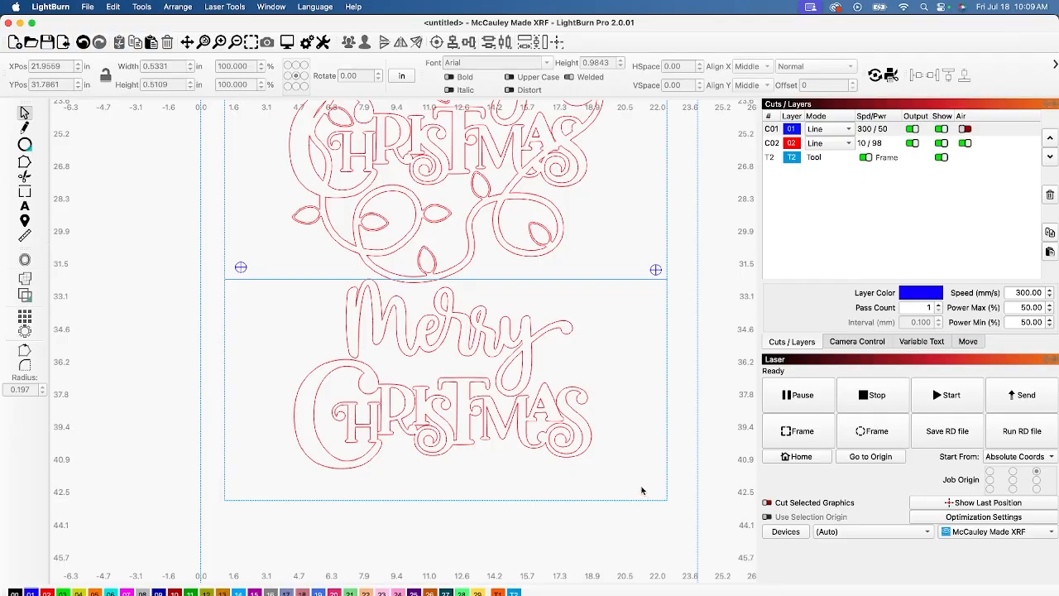
mouse_move(634, 465)
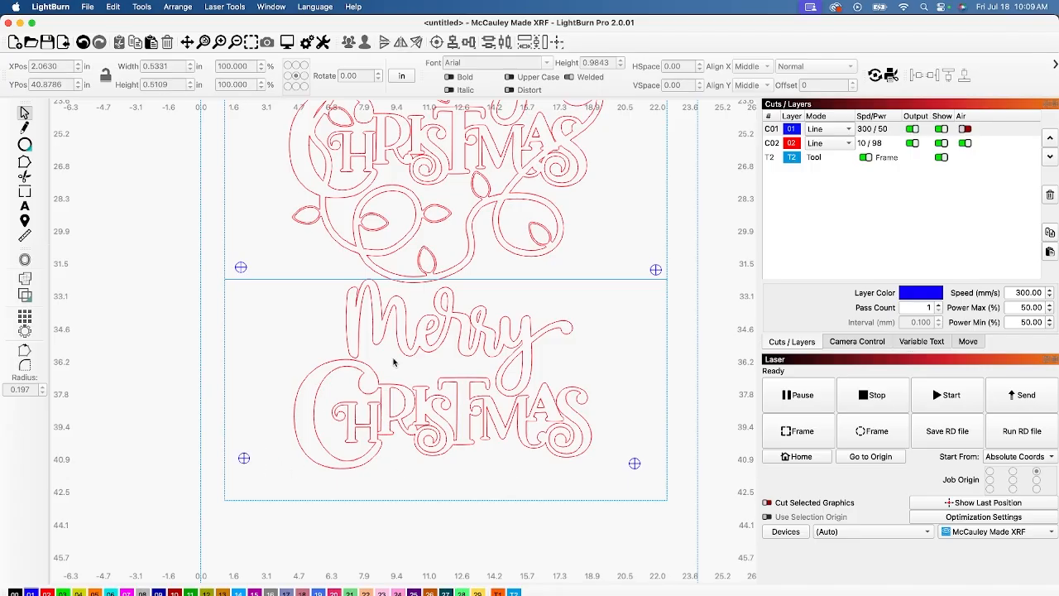
mouse_move(553, 375)
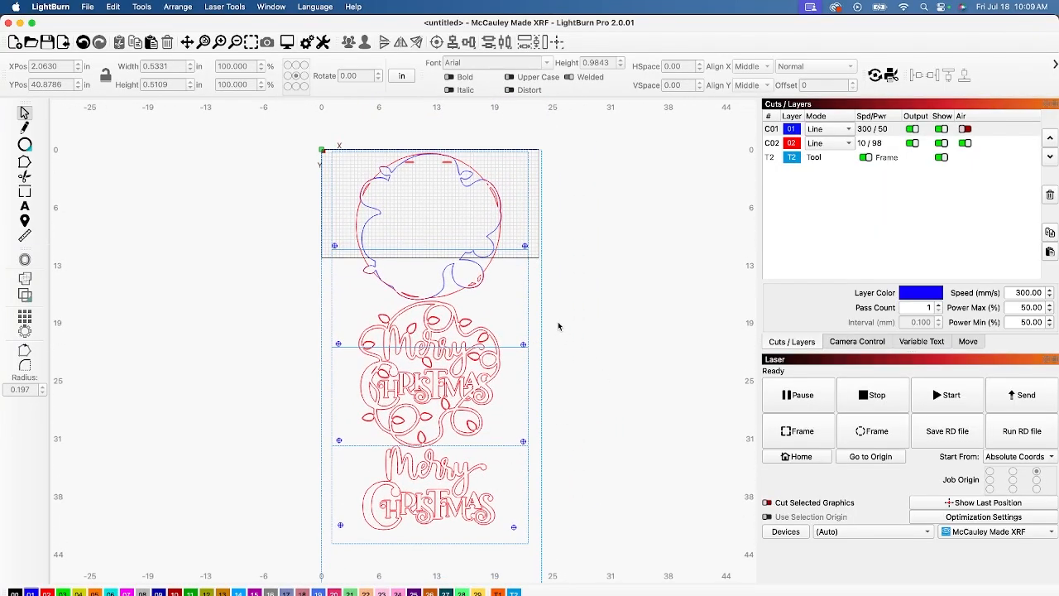
mouse_move(547, 281)
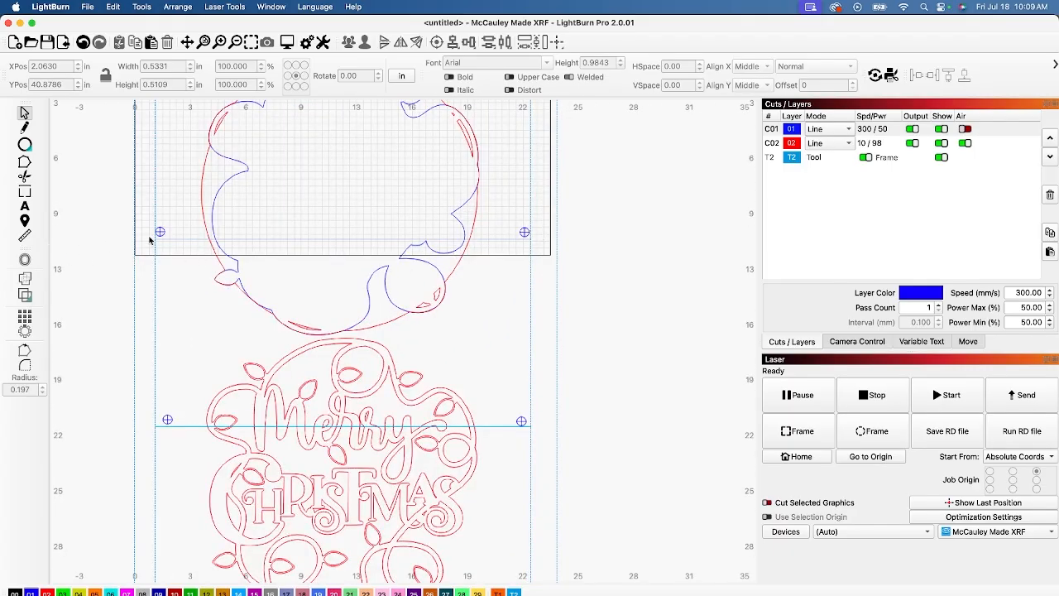
mouse_move(507, 316)
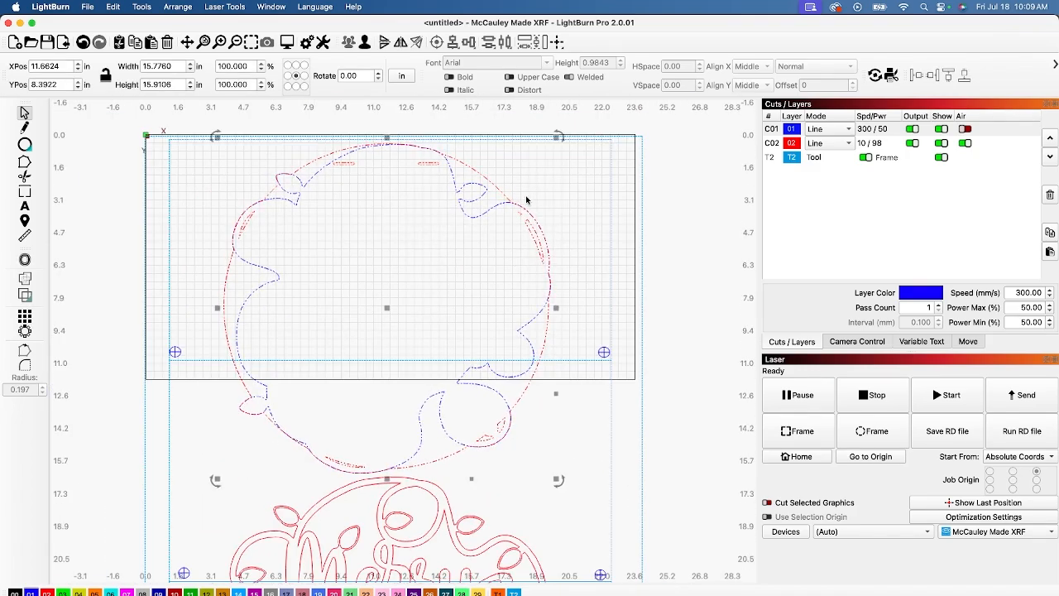
mouse_move(553, 191)
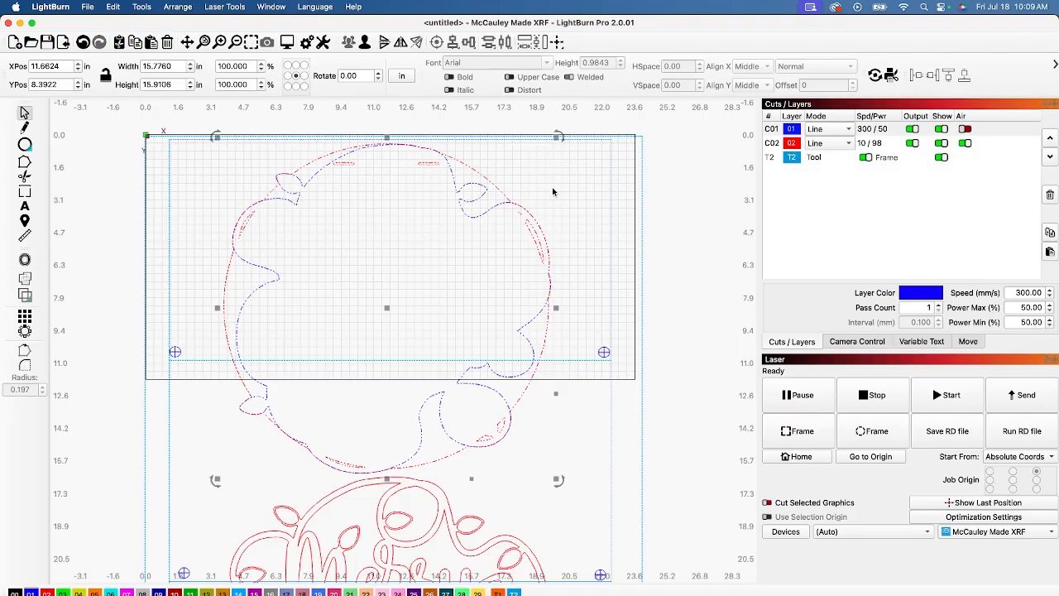
mouse_move(610, 182)
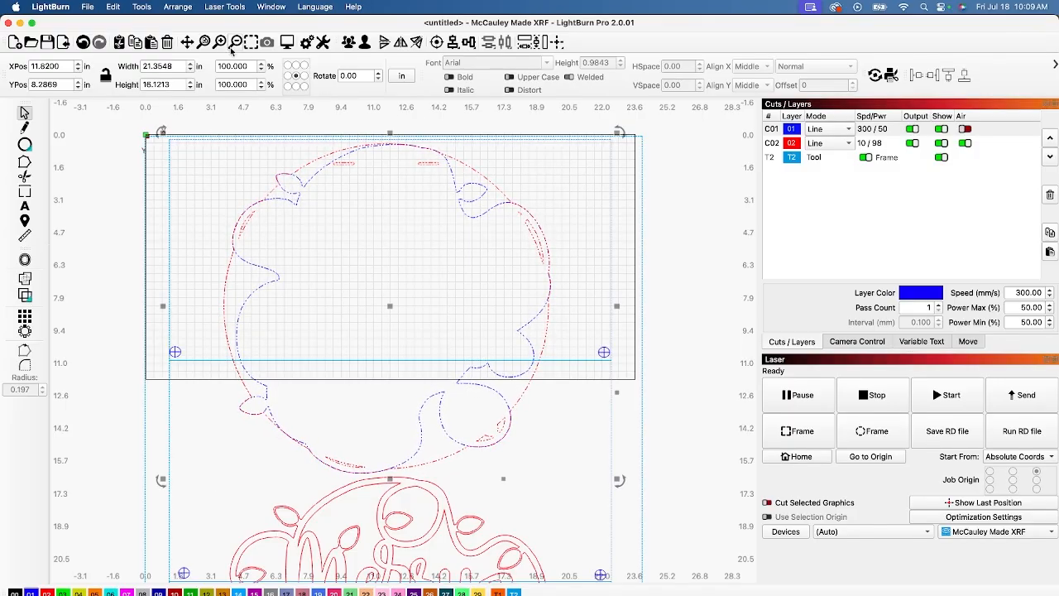
Weld the selected ornament outline shapes into one combined shape via Tools.
click(141, 7)
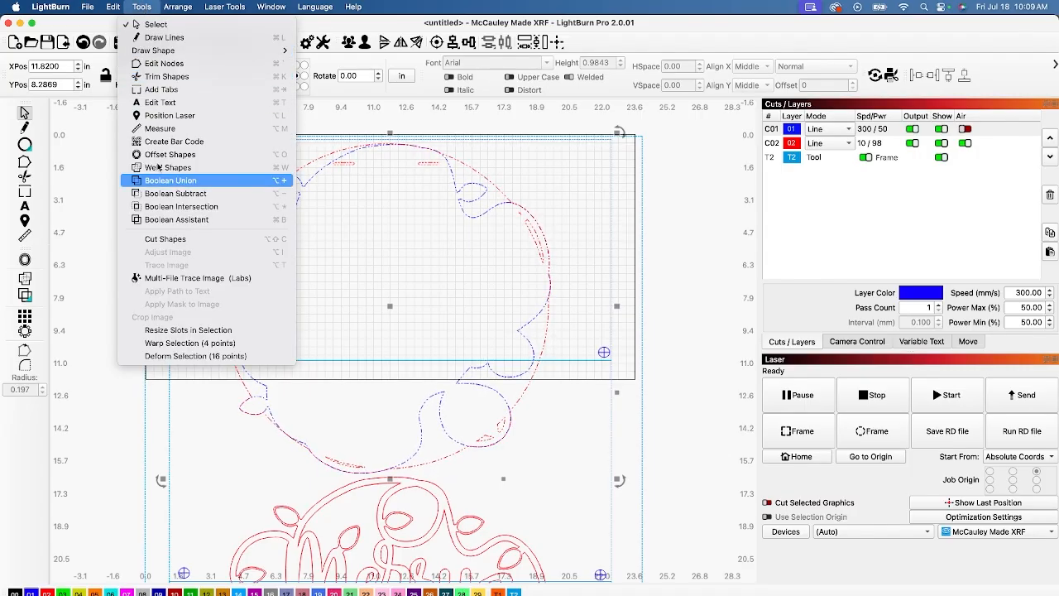
click(169, 180)
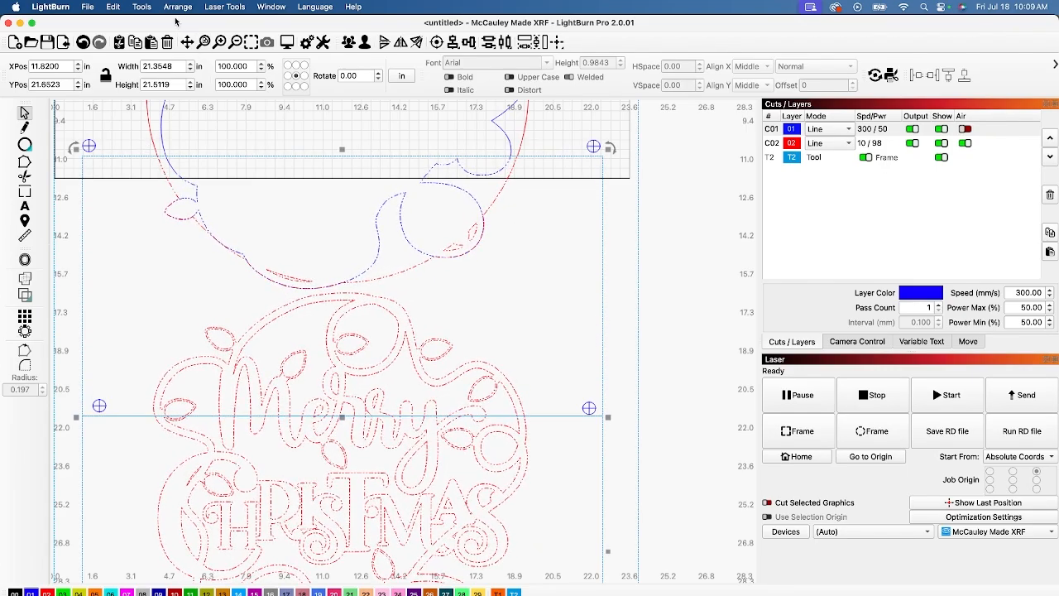
click(140, 6)
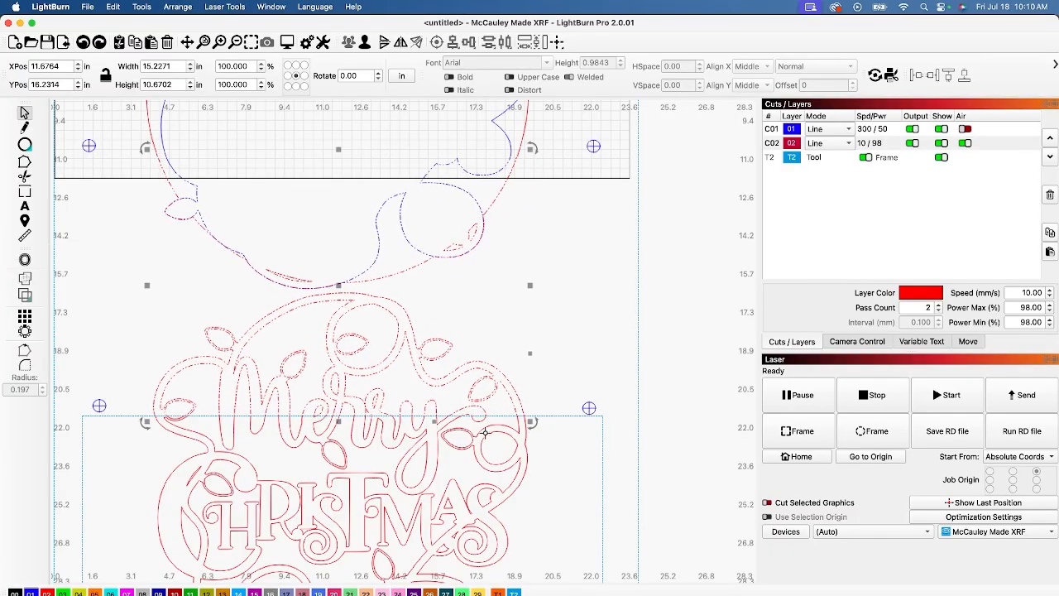
scroll(down, 3)
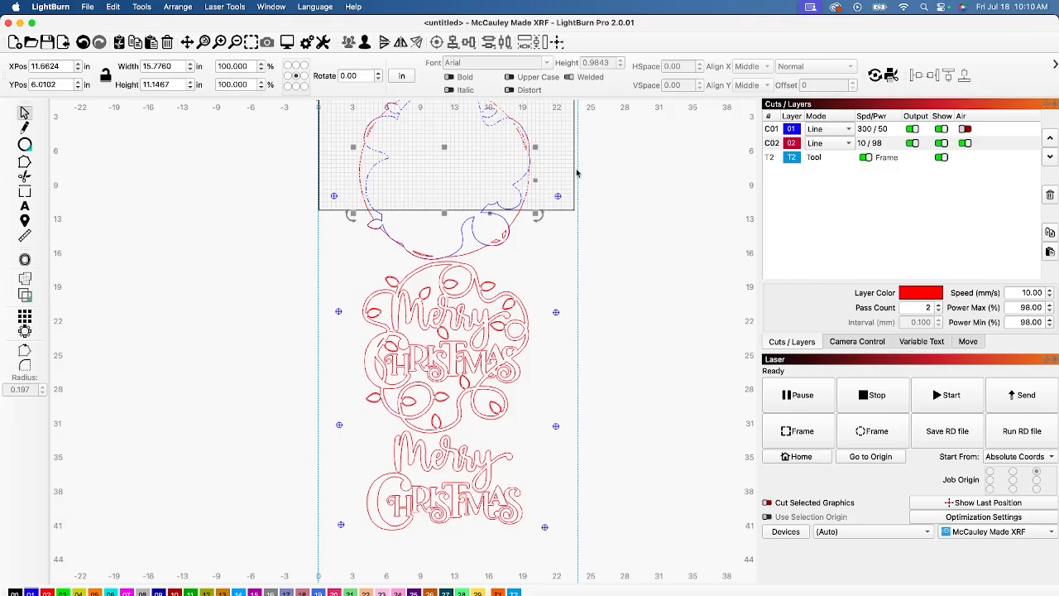
mouse_move(254, 140)
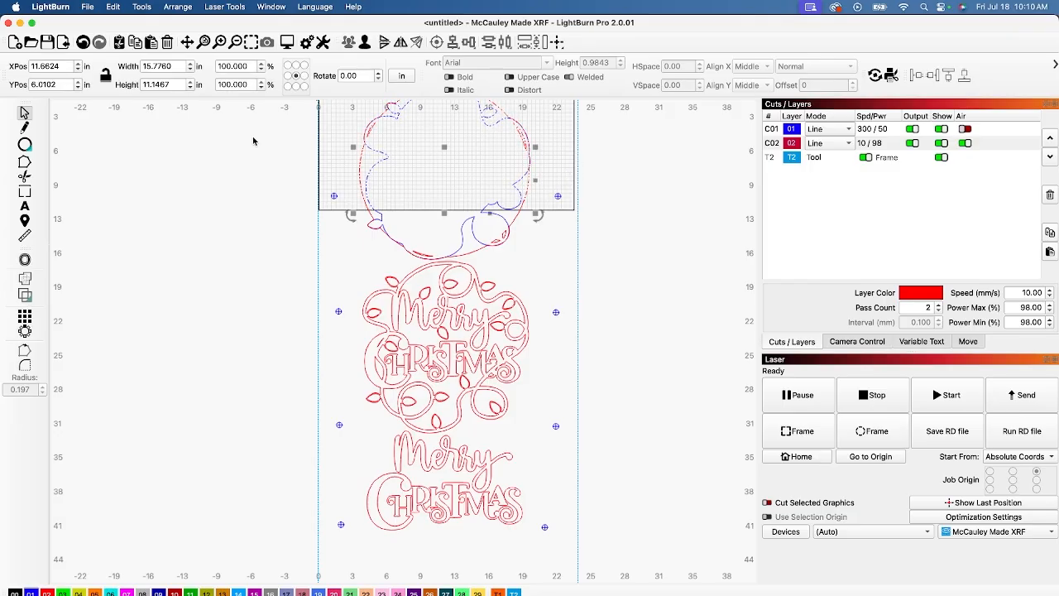
click(141, 6)
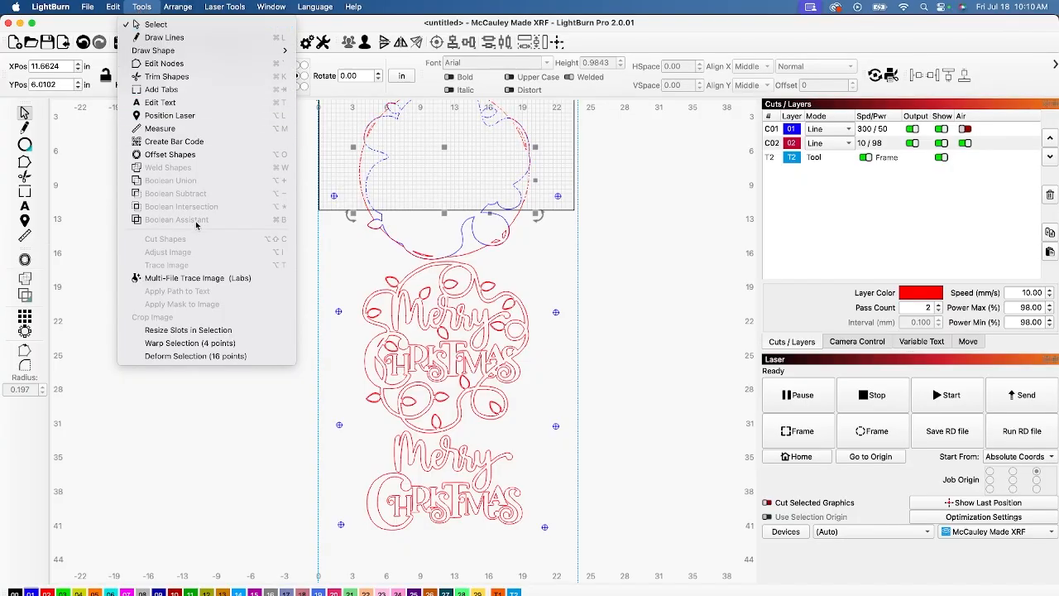
mouse_move(185, 248)
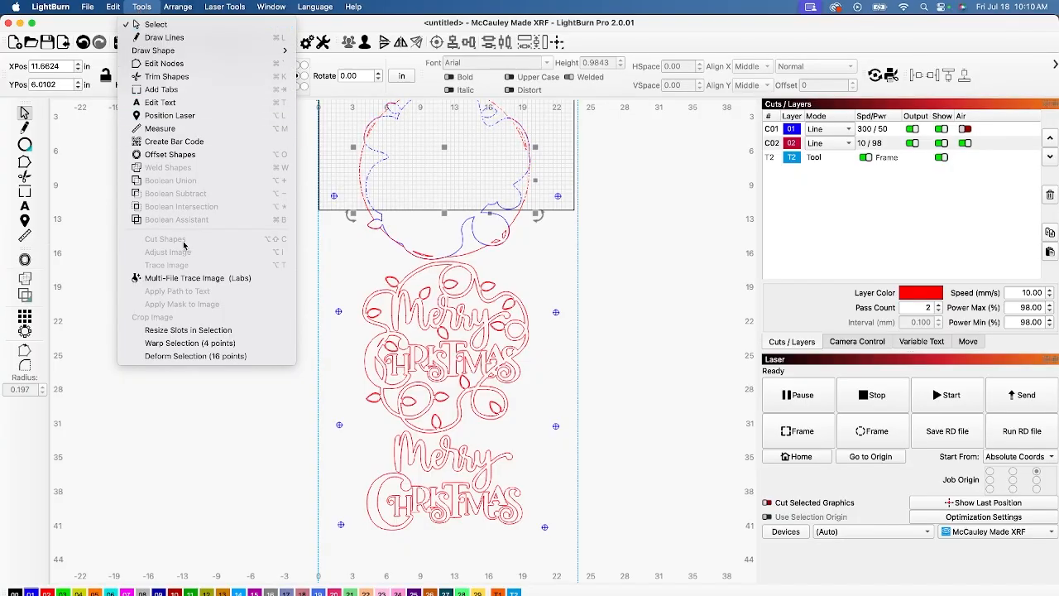
click(530, 503)
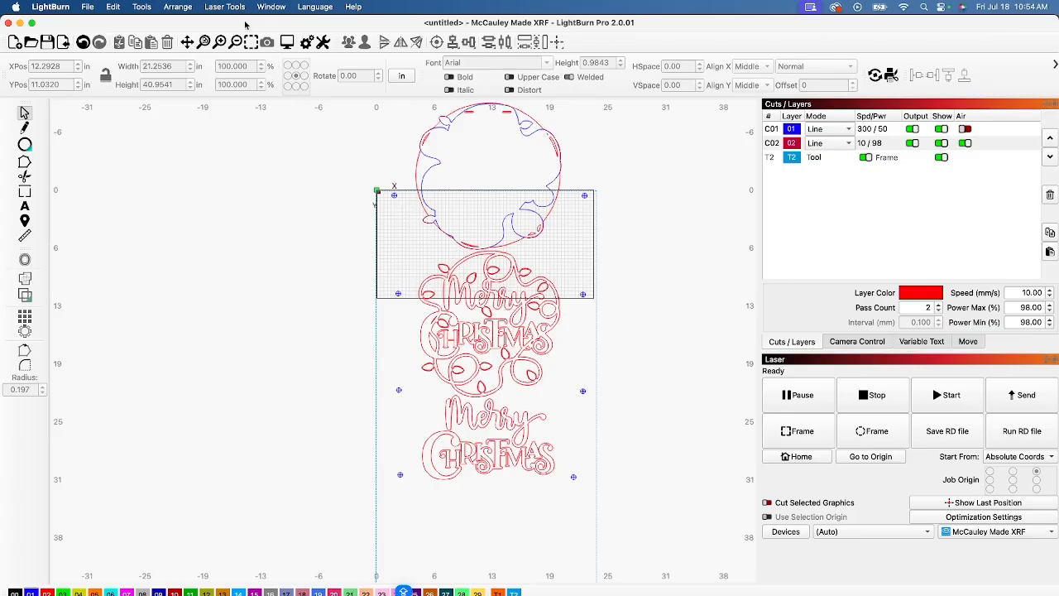
Start the Print and Cut wizard and set the top-left crosshair as the first target position.
click(225, 7)
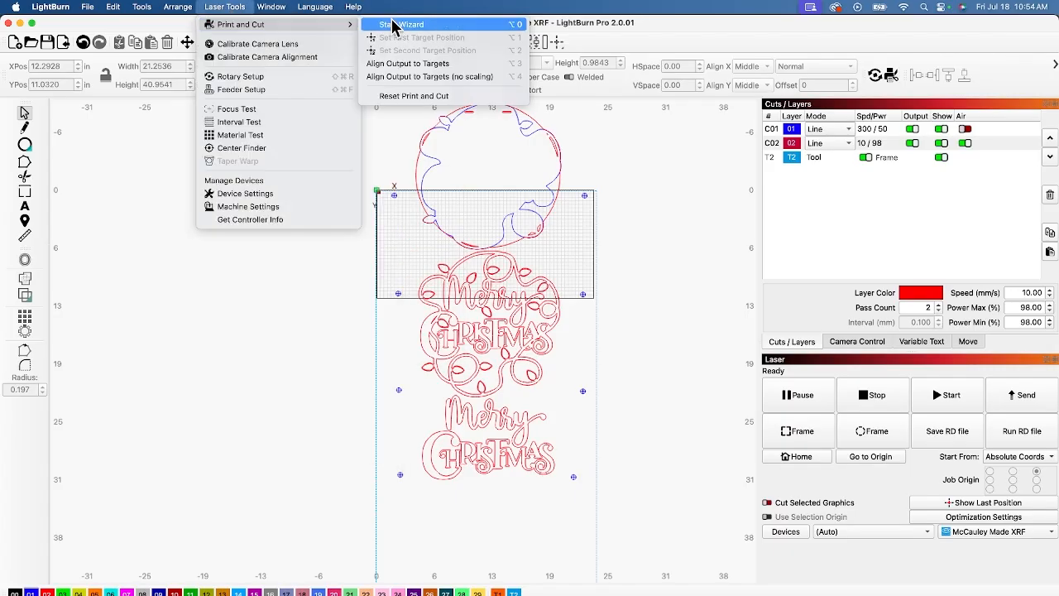
click(402, 24)
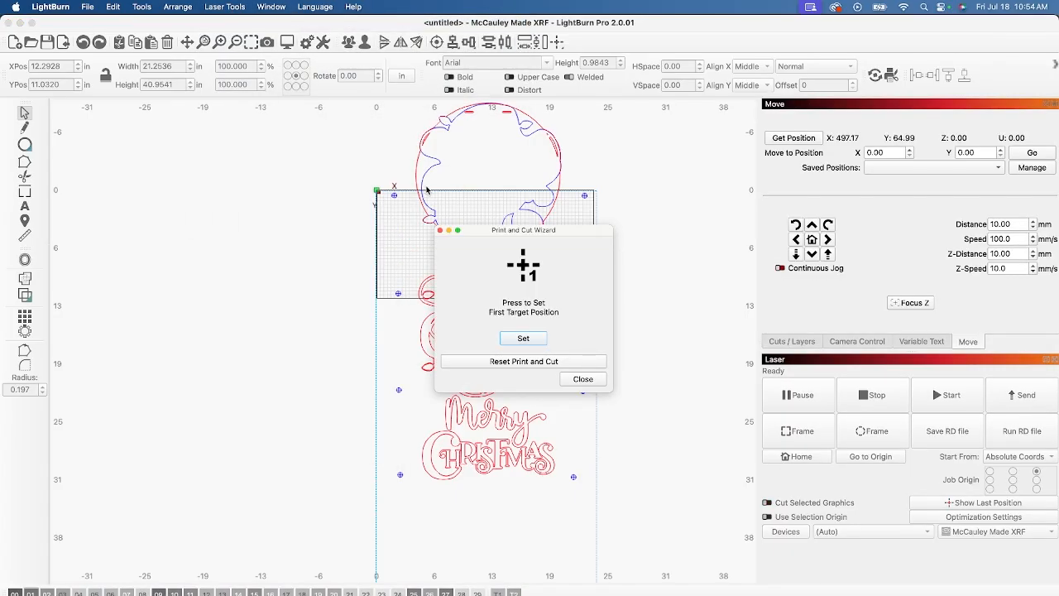
mouse_move(526, 321)
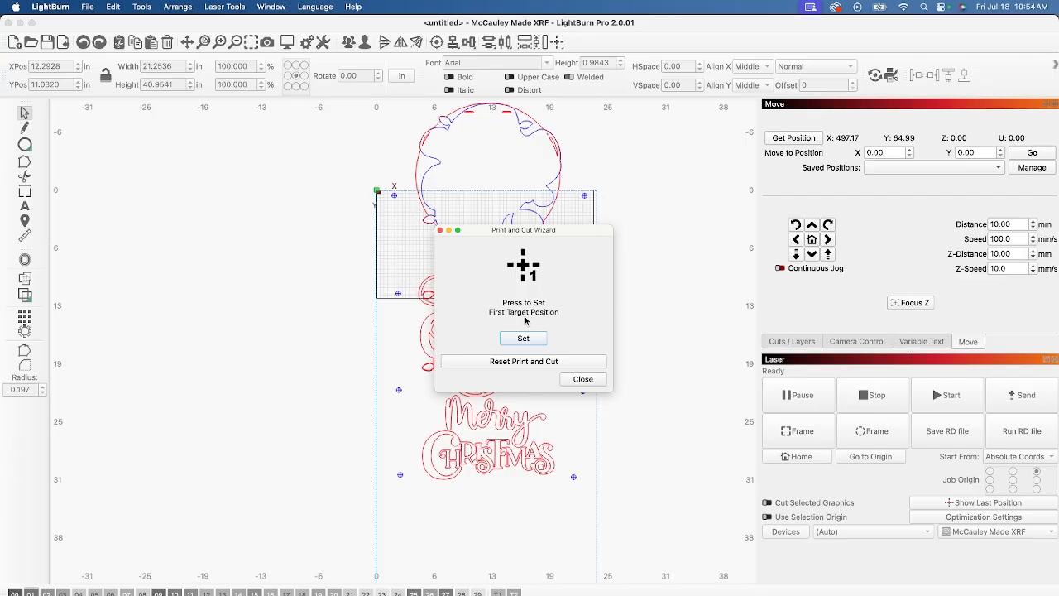
mouse_move(396, 198)
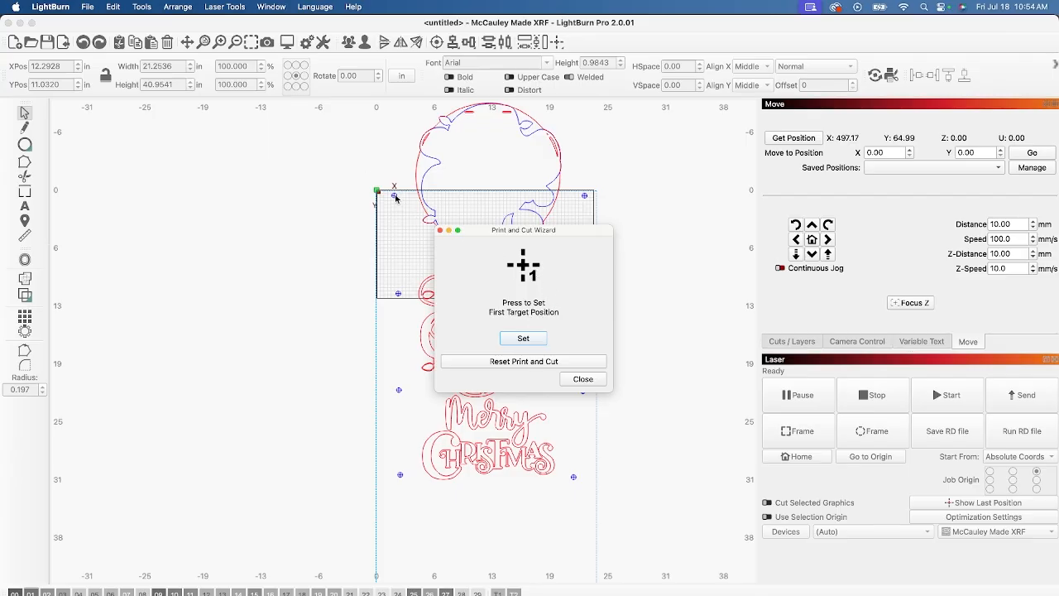
click(523, 338)
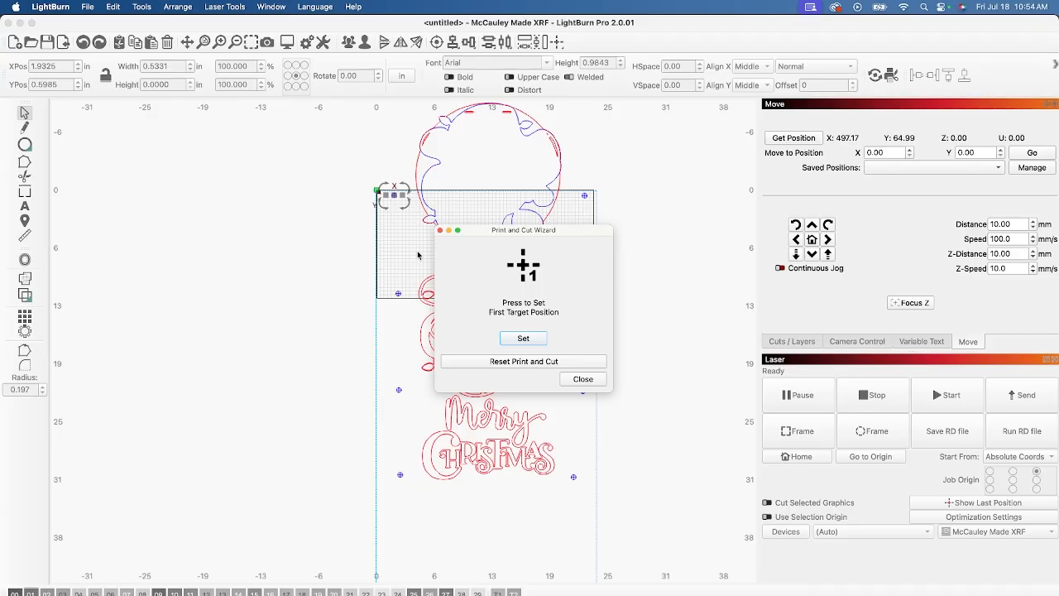
click(522, 337)
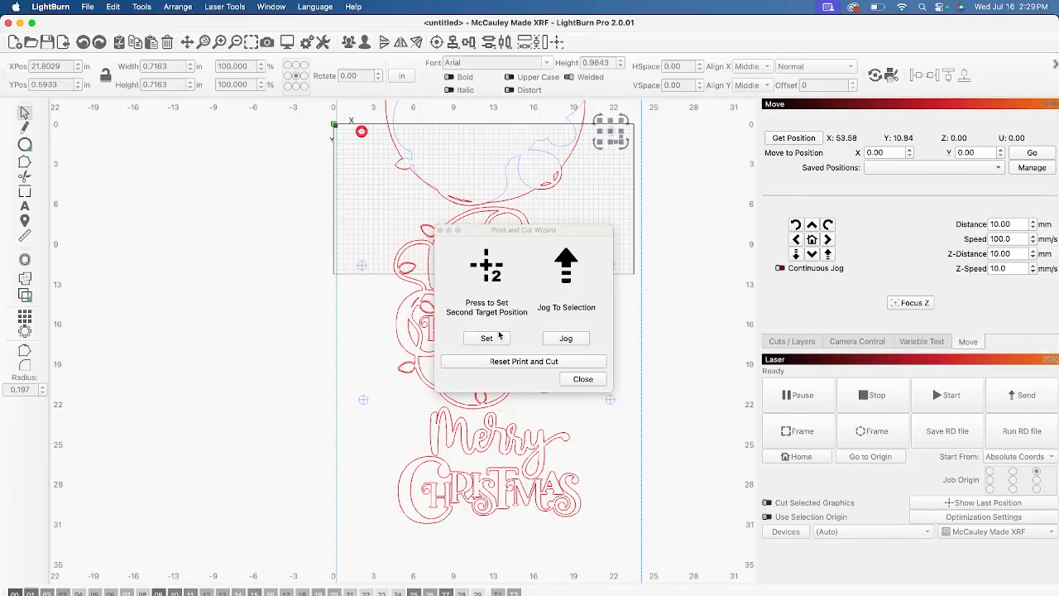
Record the second target position and apply Scaled alignment to both targets.
click(486, 338)
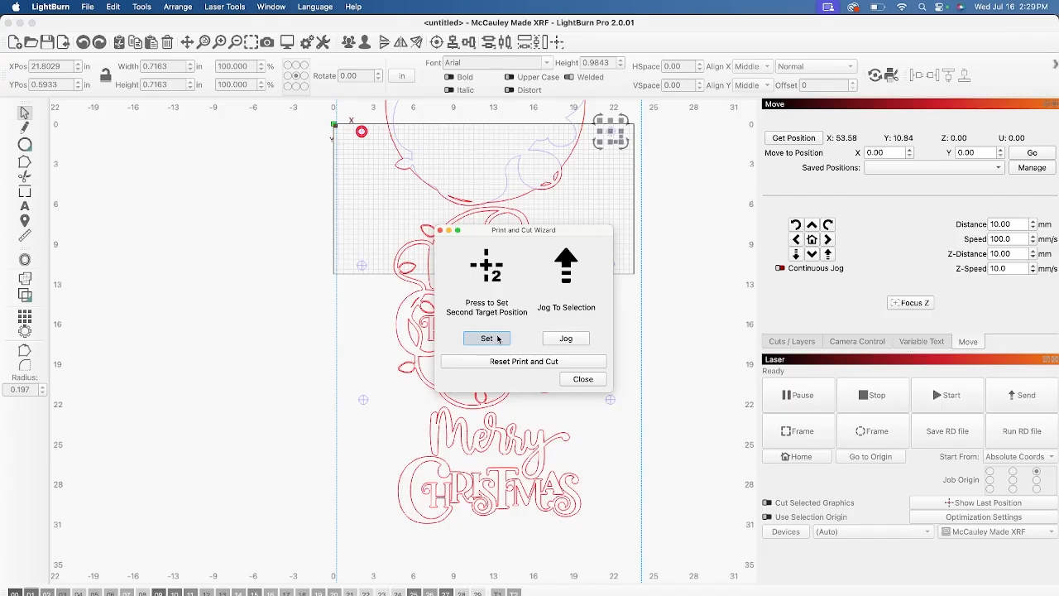
click(486, 337)
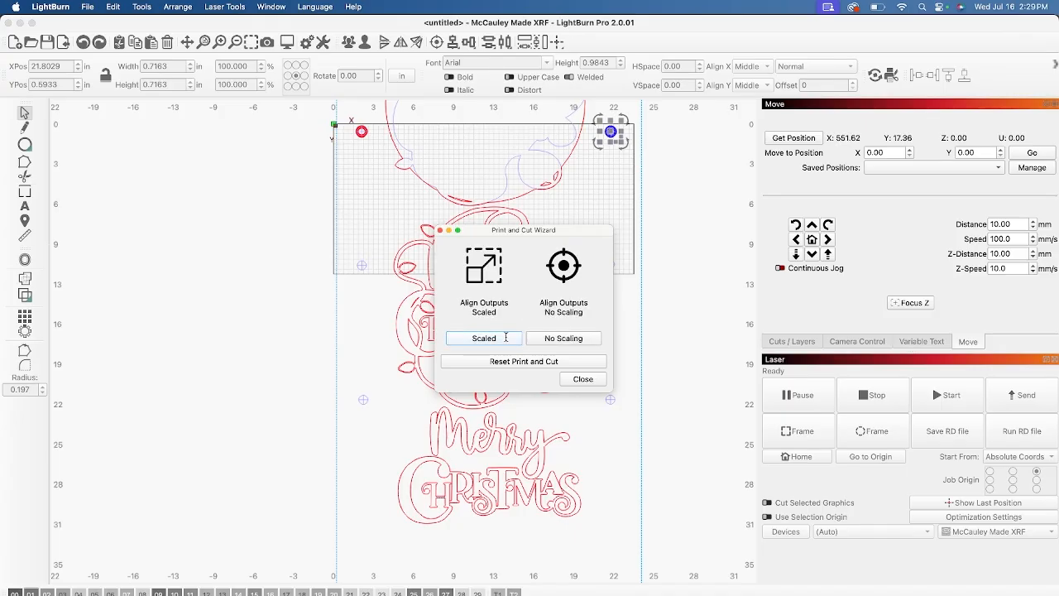
click(484, 337)
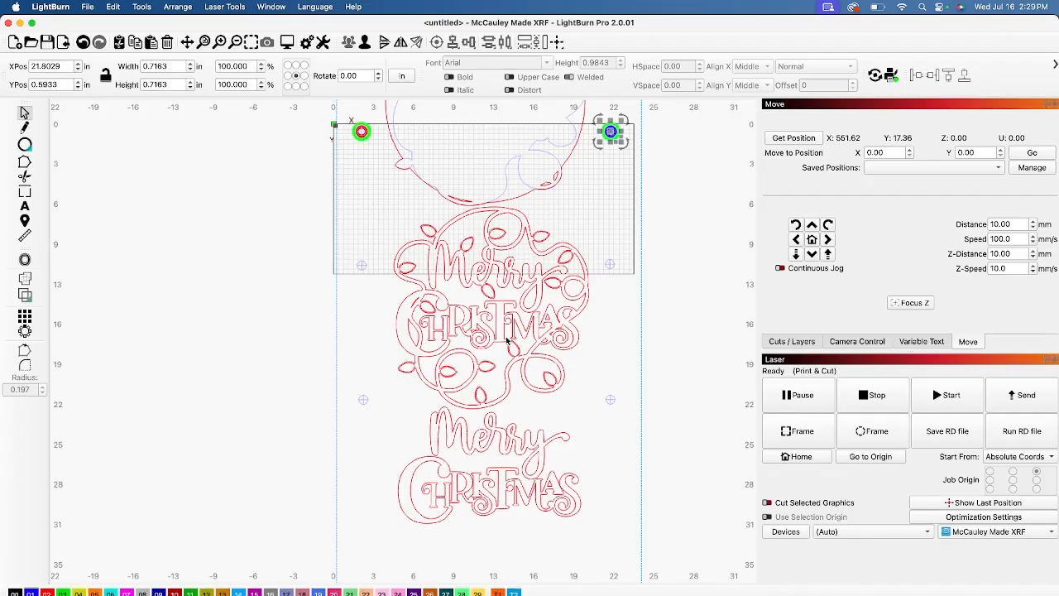
mouse_move(661, 328)
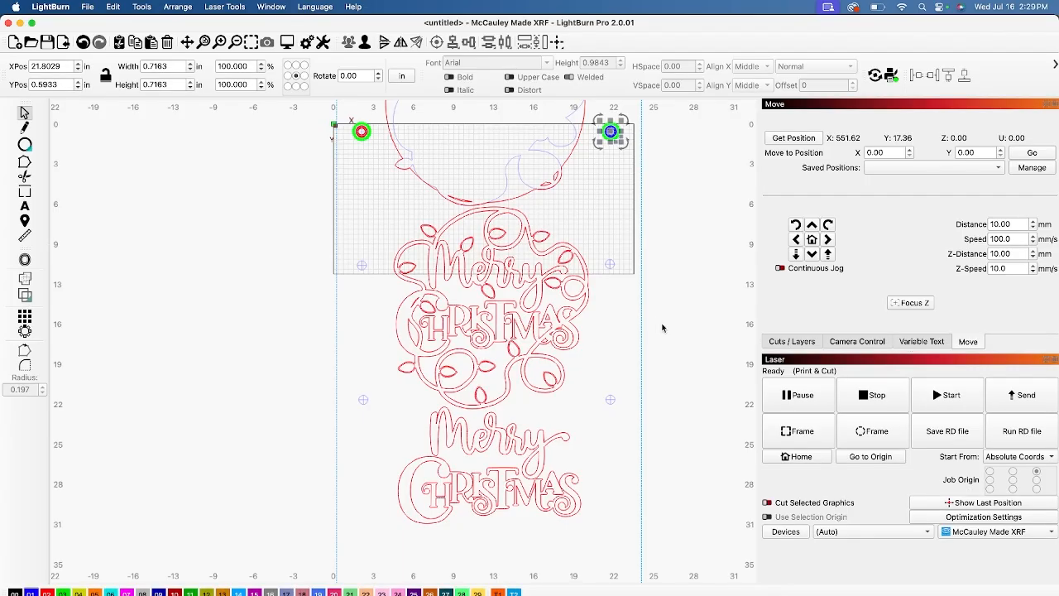